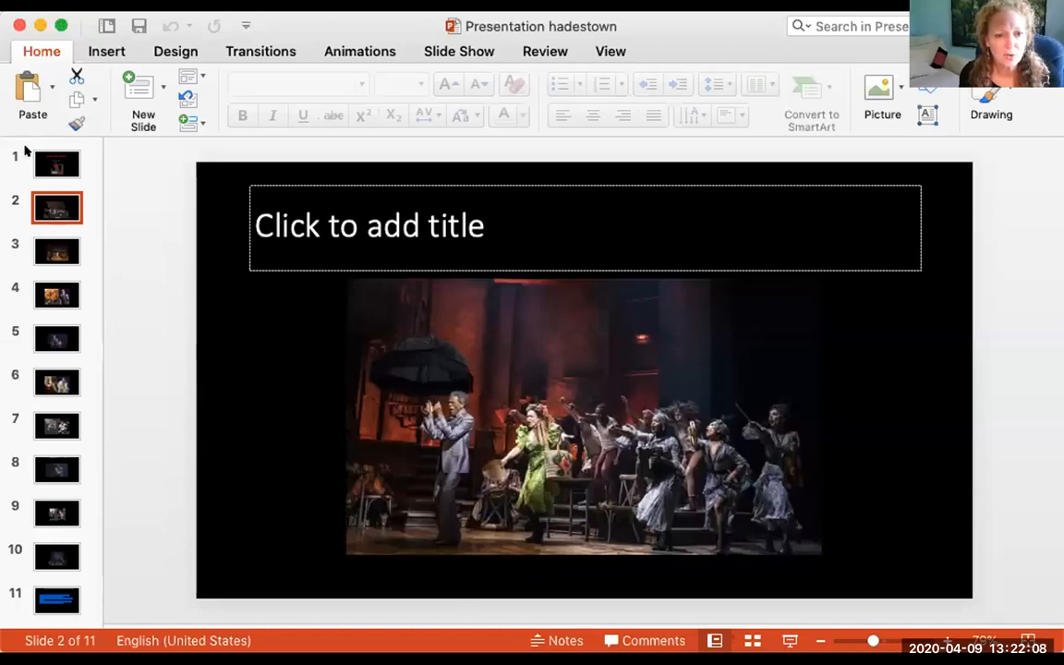
# Step: Show the title slide 'Myths that endure' with the Hadestown poster
pyautogui.click(55, 163)
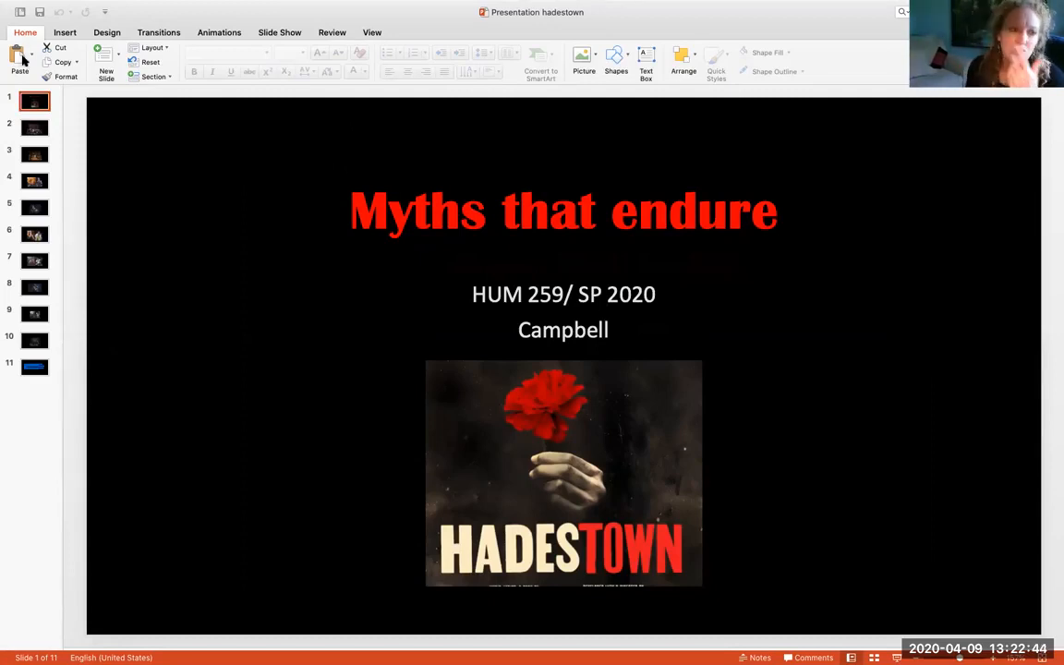
# Step: Show slide 2, the Hadestown cast photo under the empty title placeholder
pyautogui.click(33, 128)
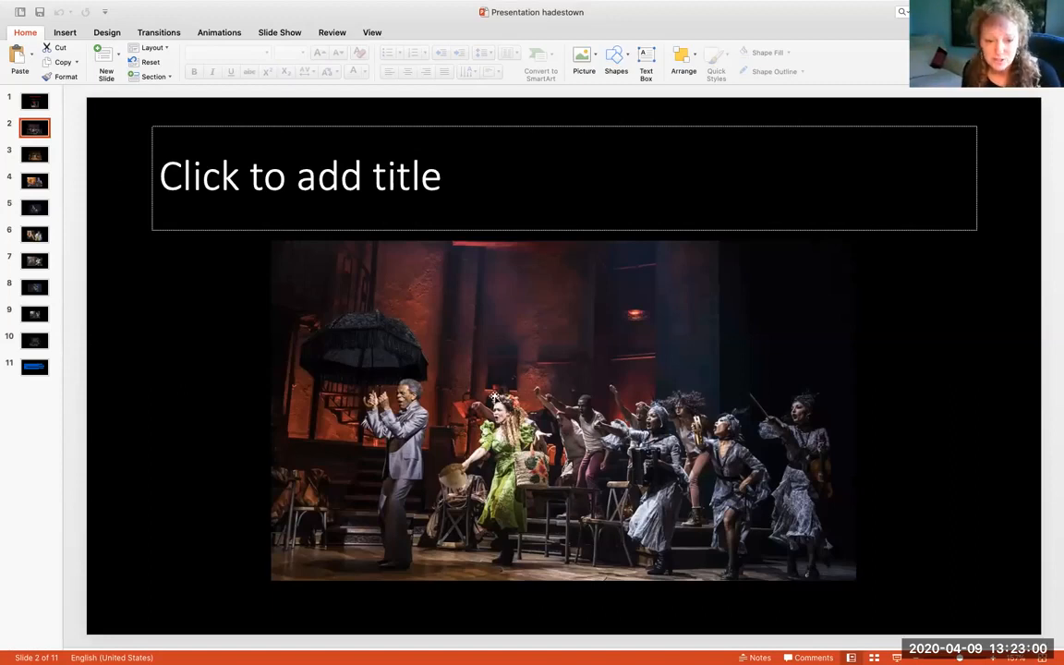
pyautogui.moveTo(475, 528)
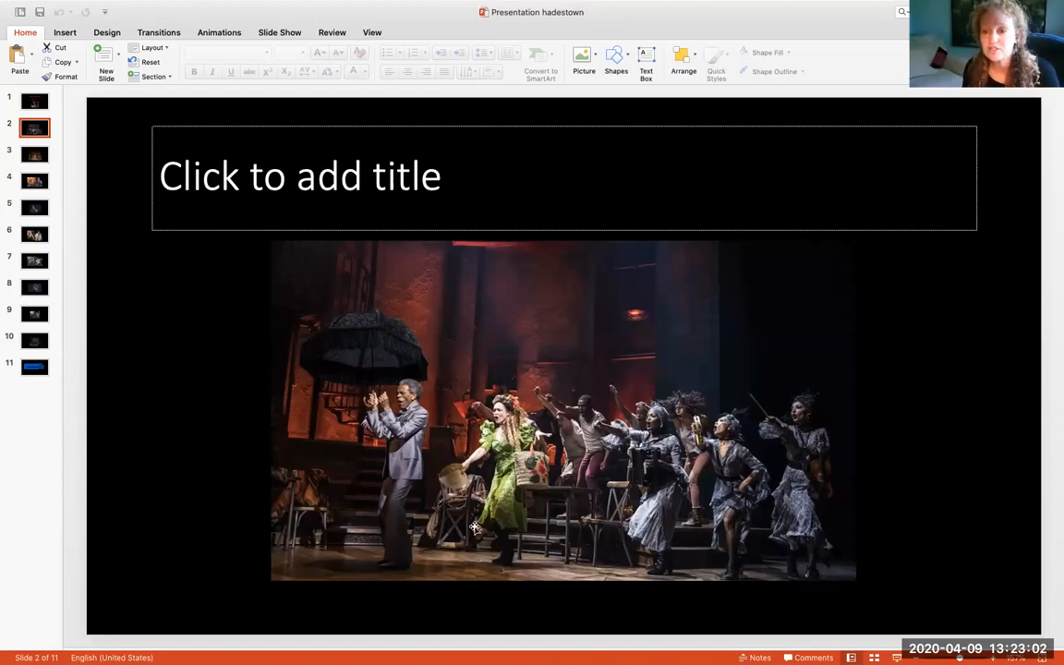
pyautogui.moveTo(460, 477)
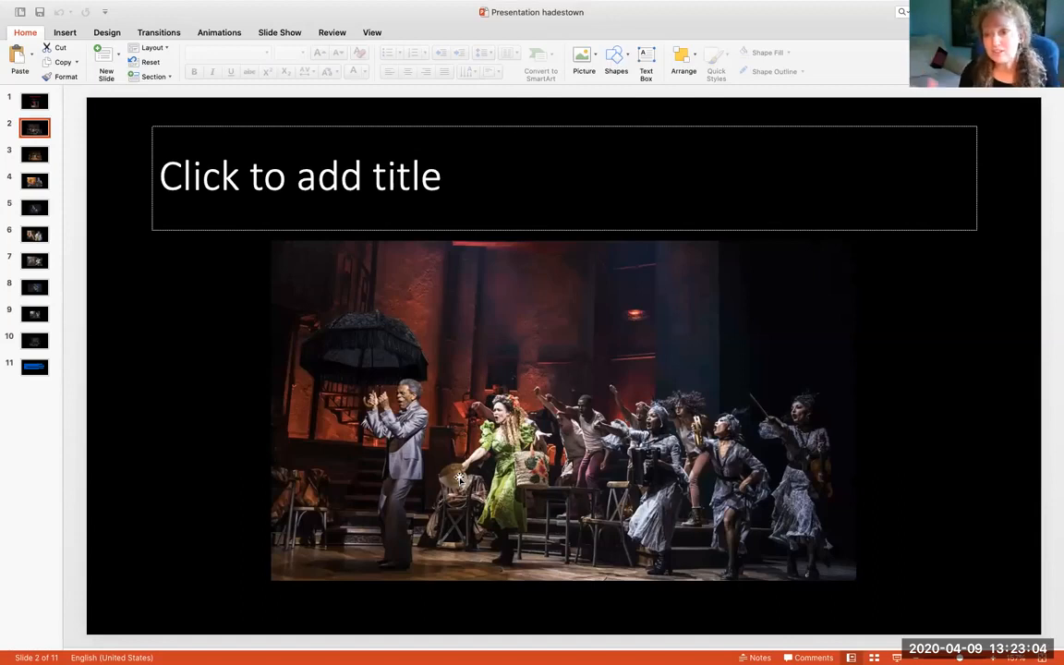
pyautogui.moveTo(528, 499)
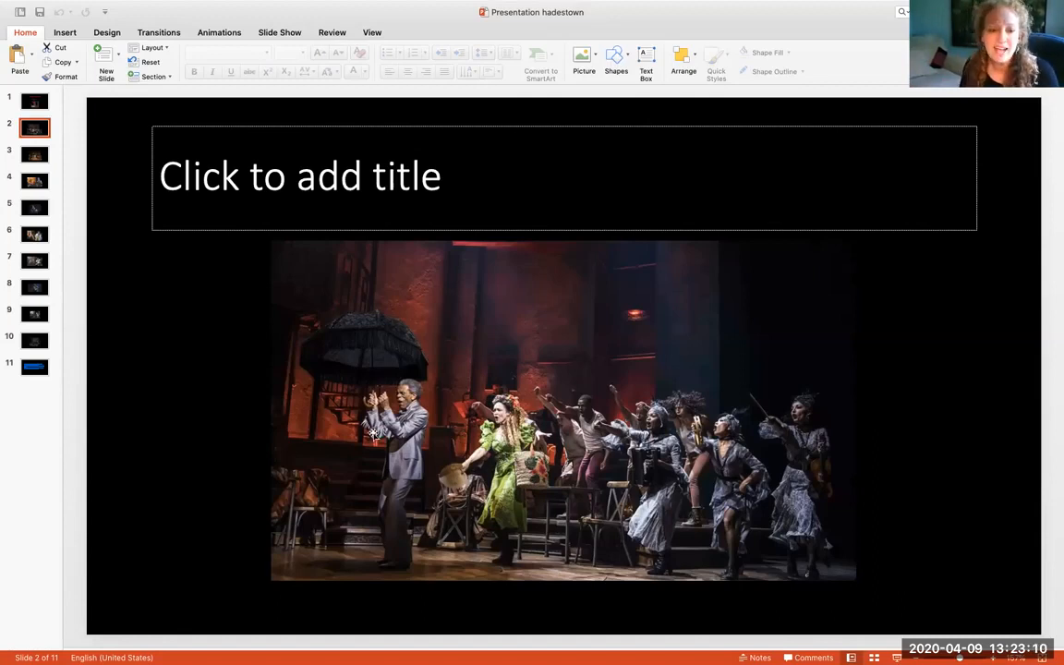
pyautogui.moveTo(362, 510)
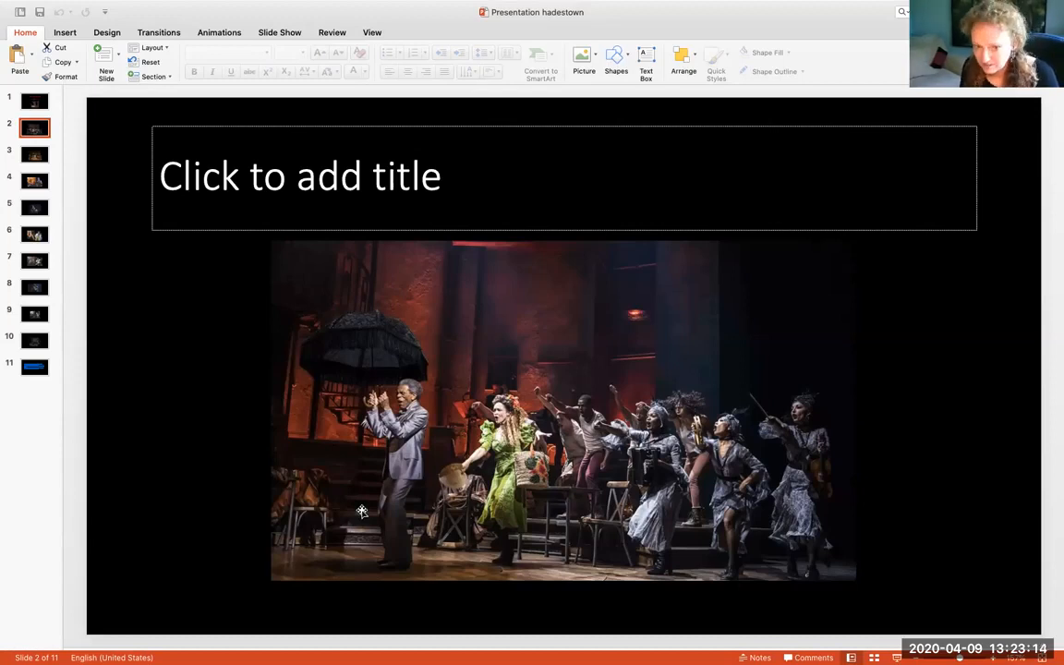
pyautogui.moveTo(359, 461)
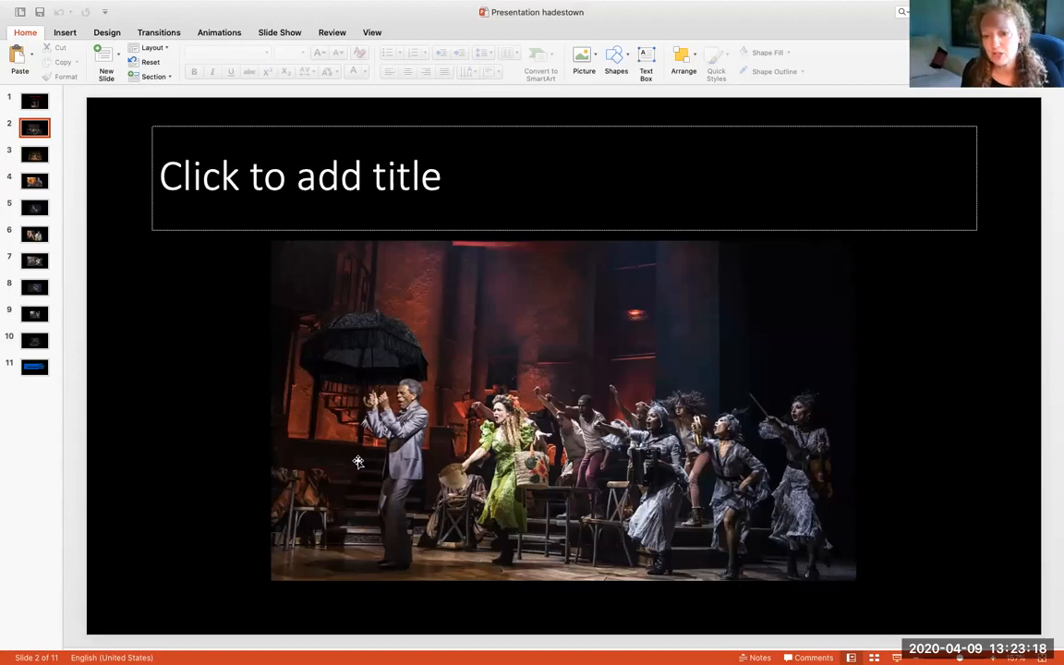
pyautogui.moveTo(798, 430)
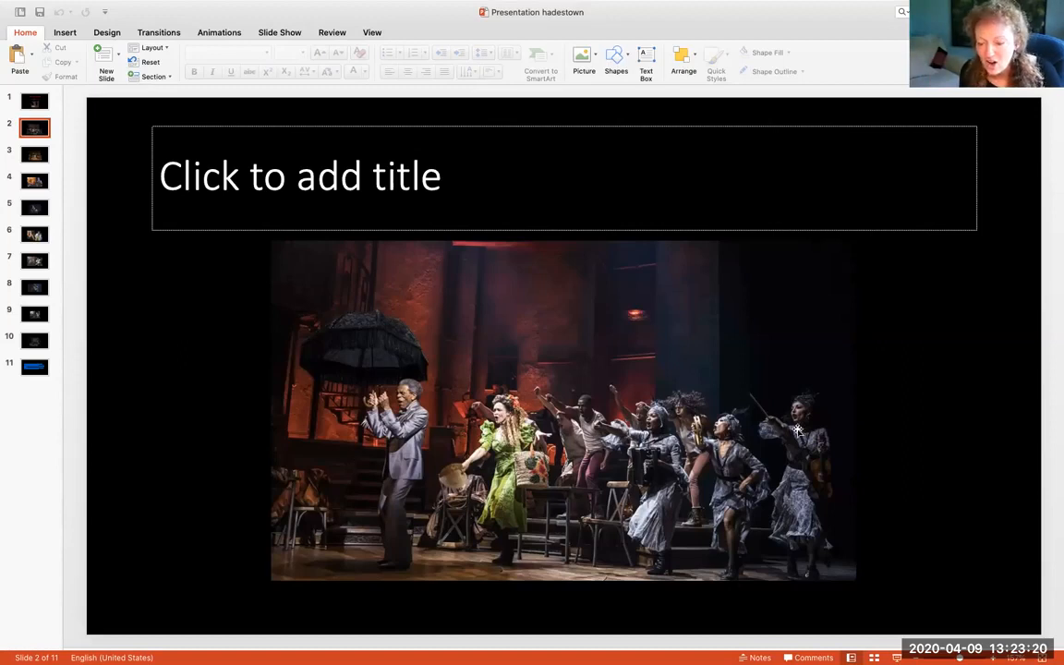
pyautogui.moveTo(711, 451)
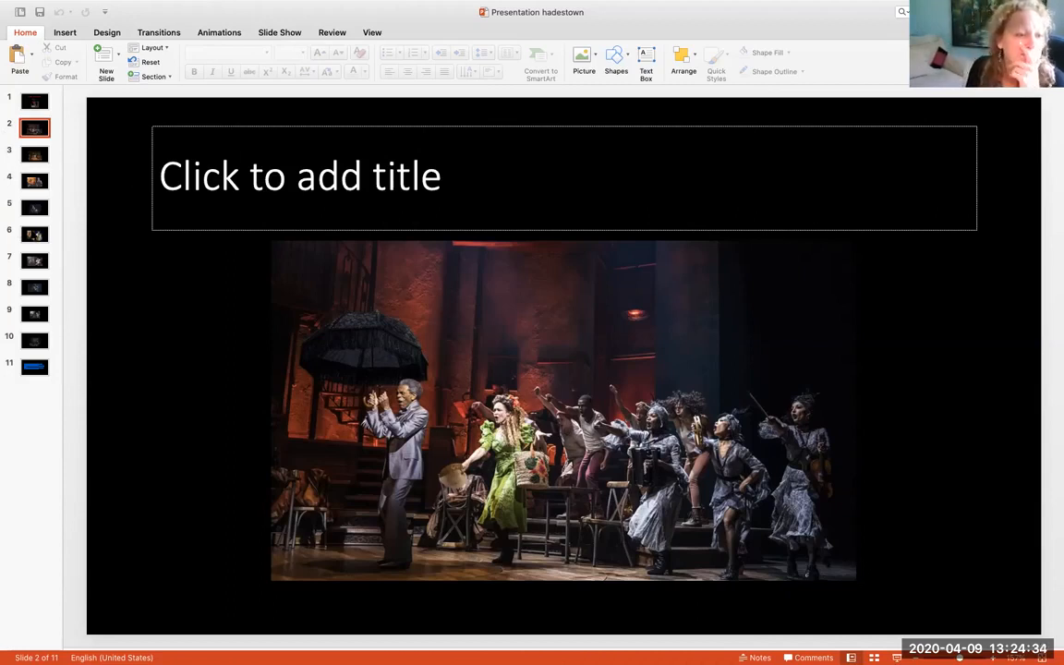
pyautogui.moveTo(34, 233)
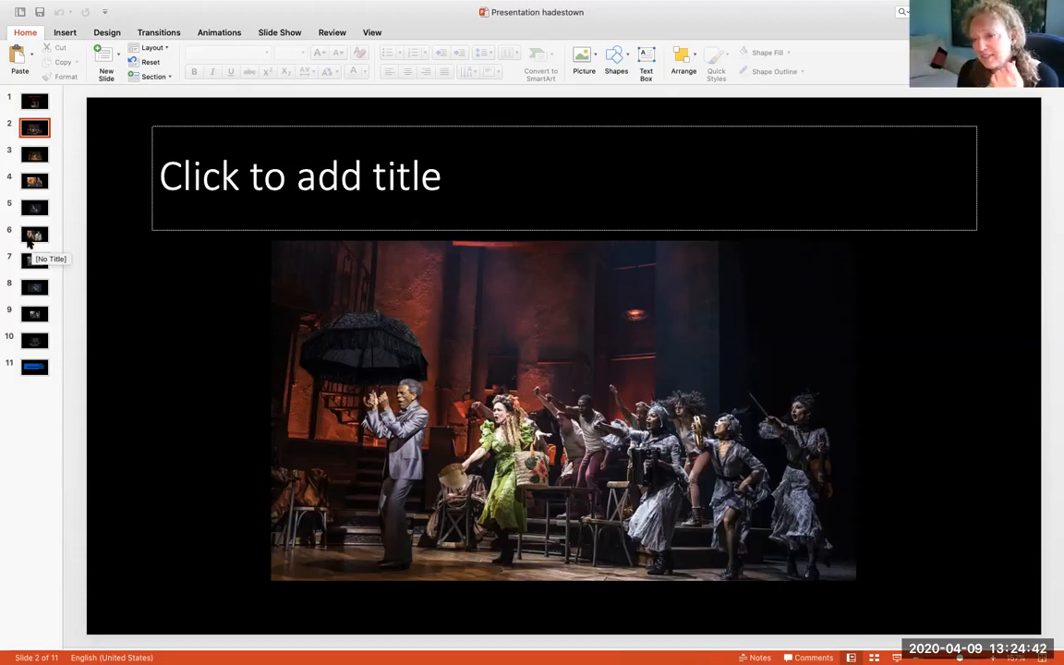
pyautogui.moveTo(52, 166)
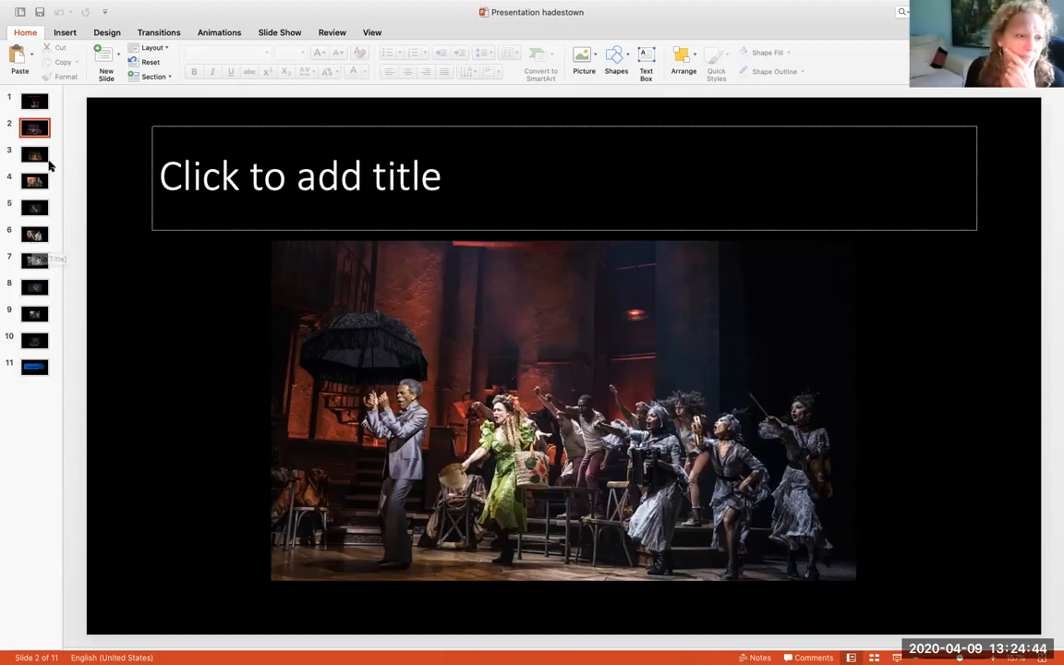
# Step: Show slide 3, the stage photo of the cast seated around the performer in a pale suit
pyautogui.click(33, 155)
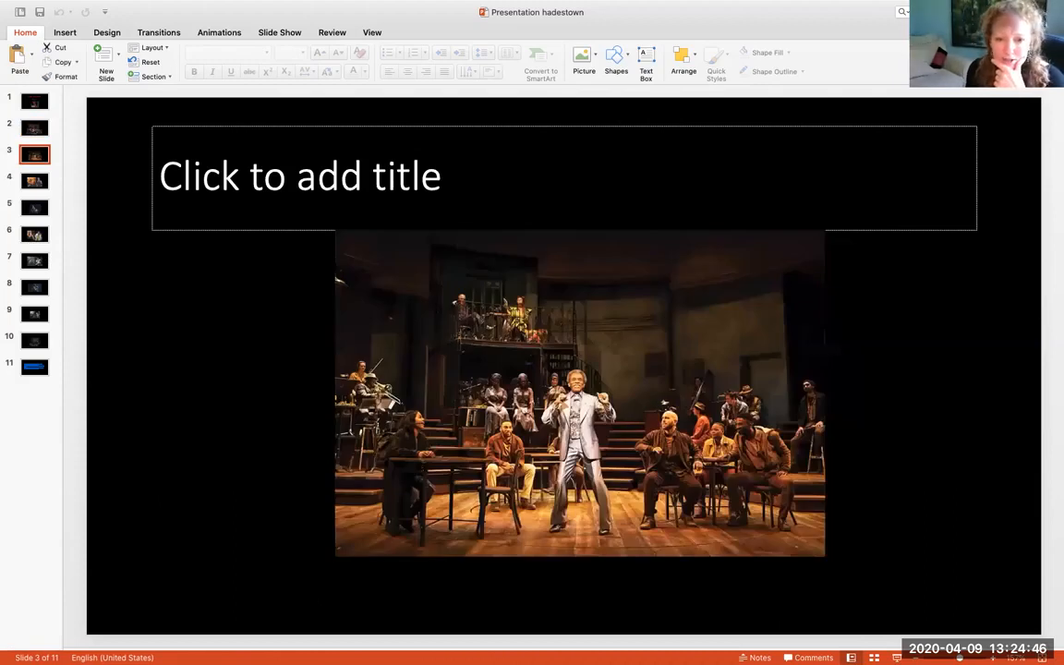
pyautogui.moveTo(650, 491)
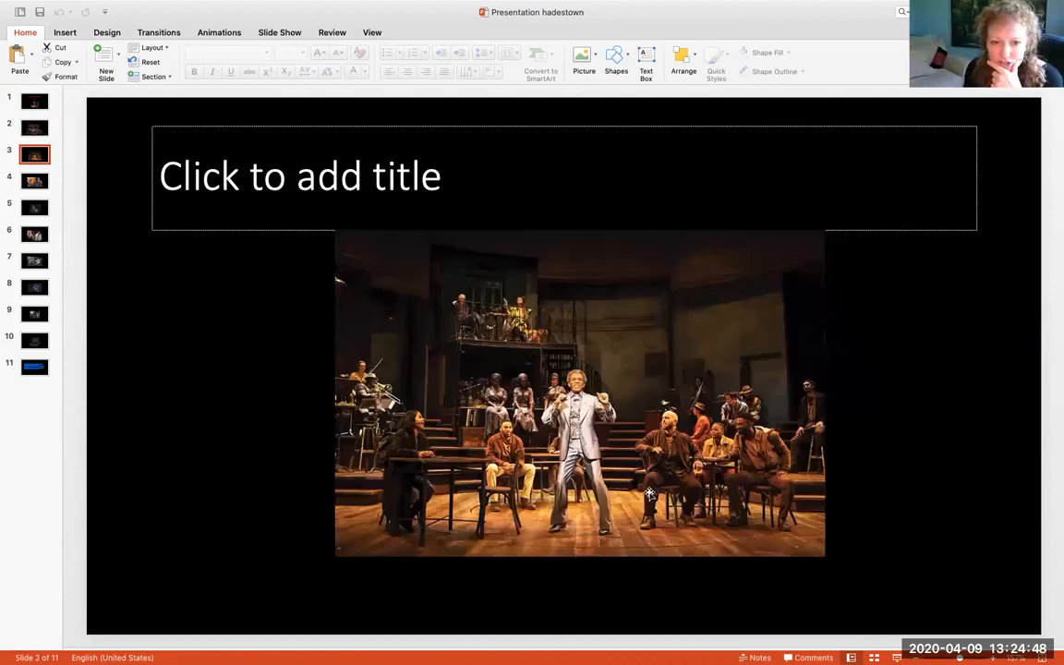
pyautogui.moveTo(532, 311)
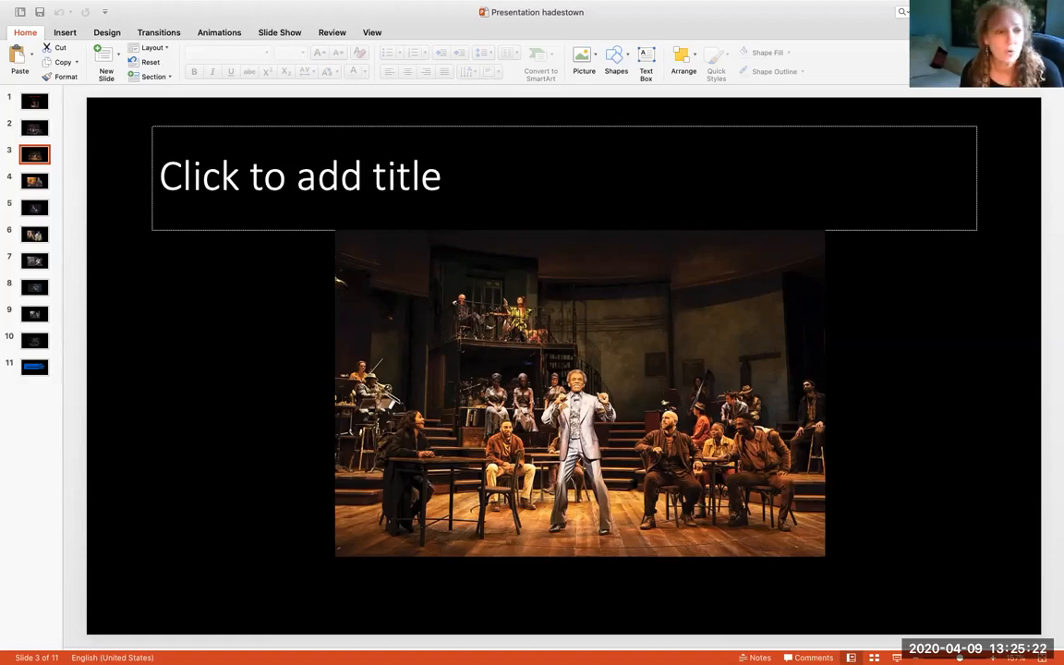
# Step: Show slide 4, the chariot painting beside the actor in a pinstripe vest
pyautogui.click(34, 181)
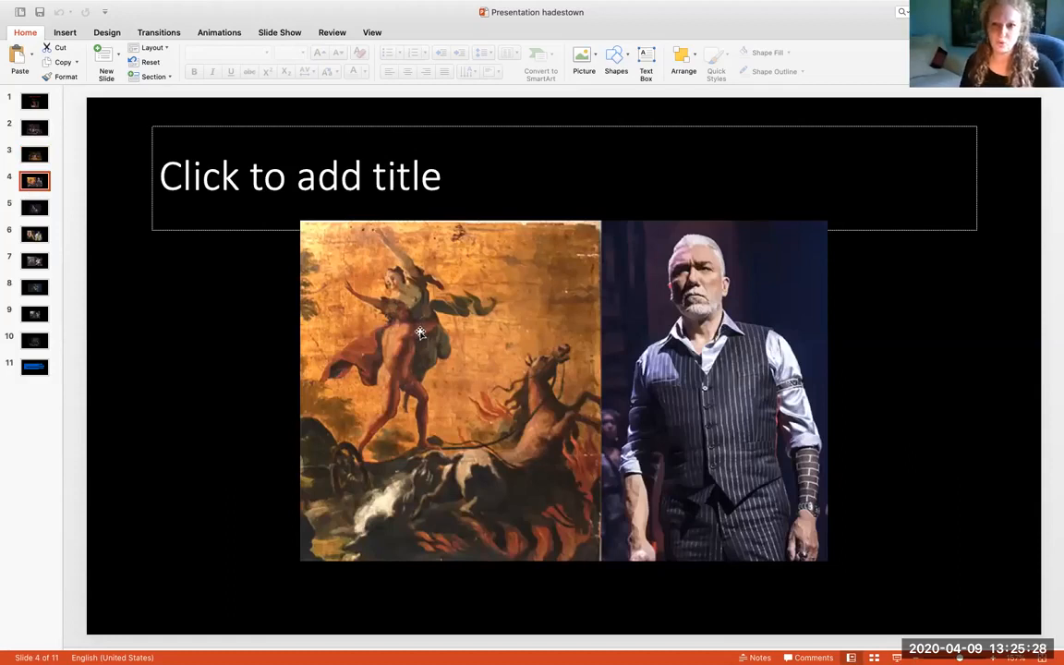
pyautogui.moveTo(503, 355)
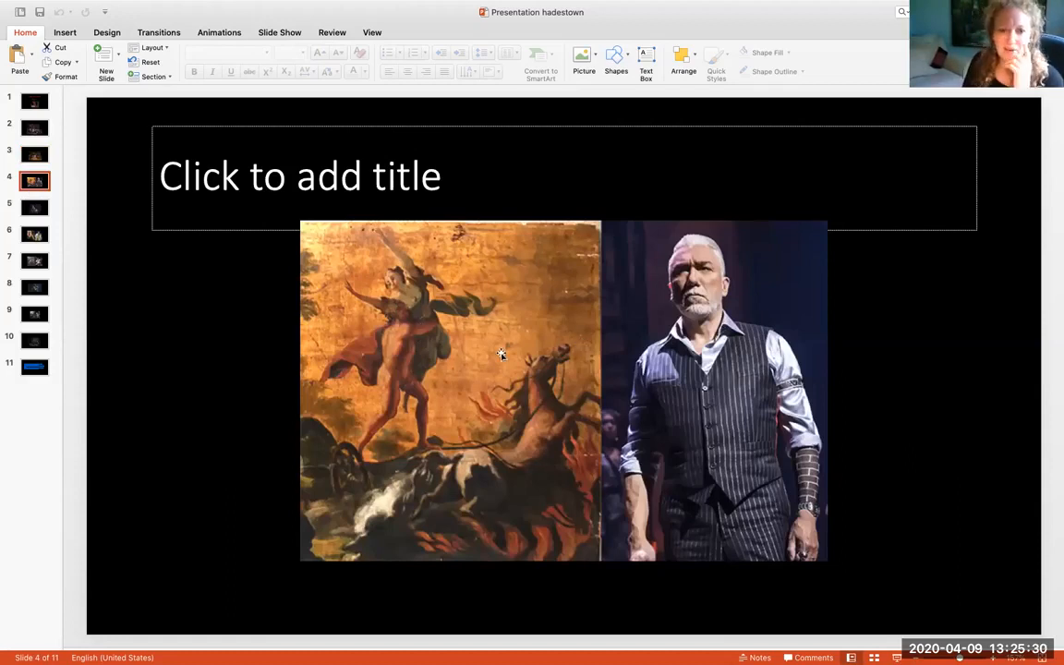
pyautogui.moveTo(399, 318)
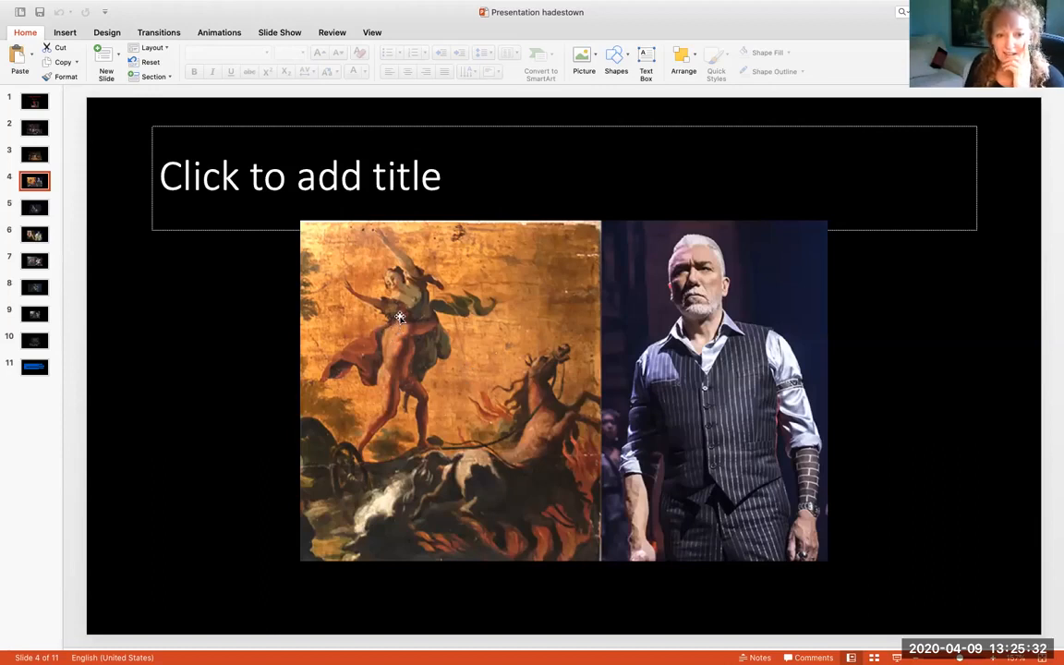
pyautogui.moveTo(447, 497)
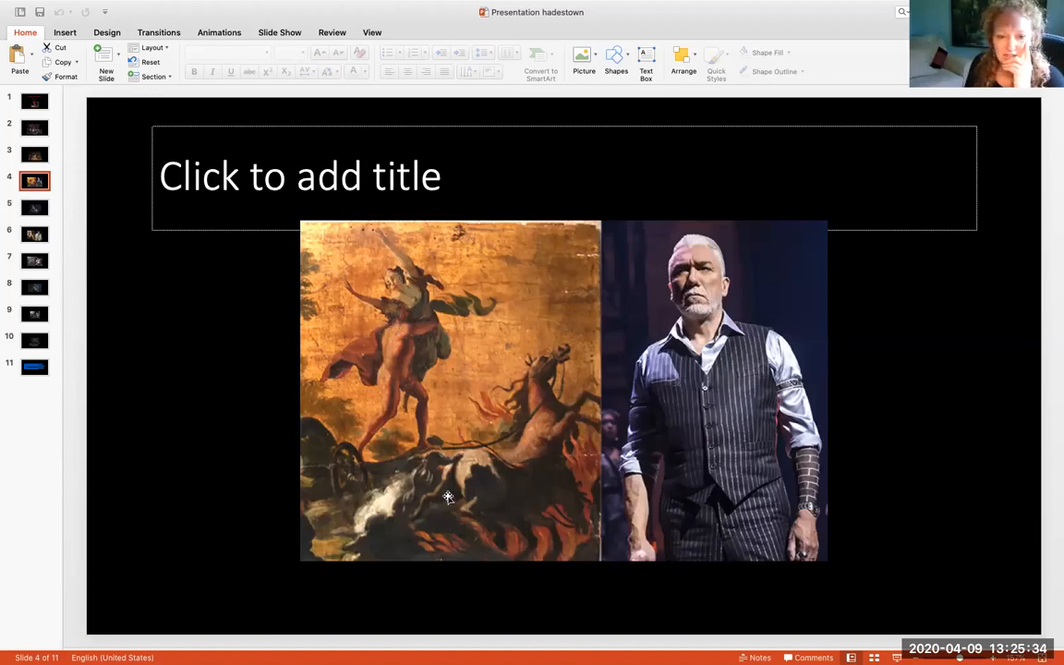
pyautogui.moveTo(709, 421)
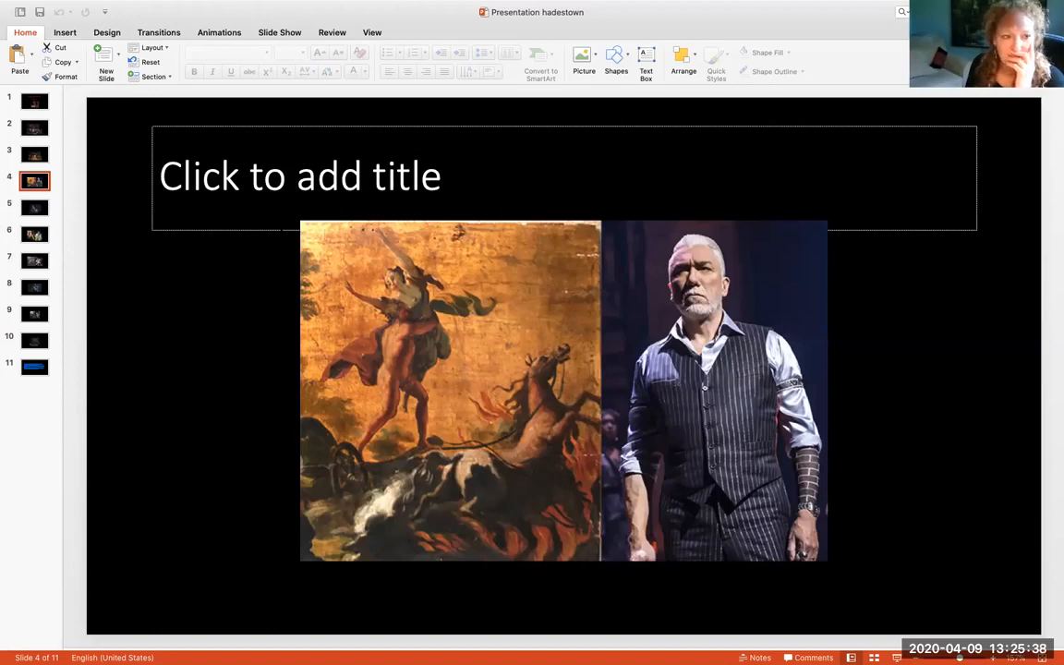
pyautogui.moveTo(33, 207)
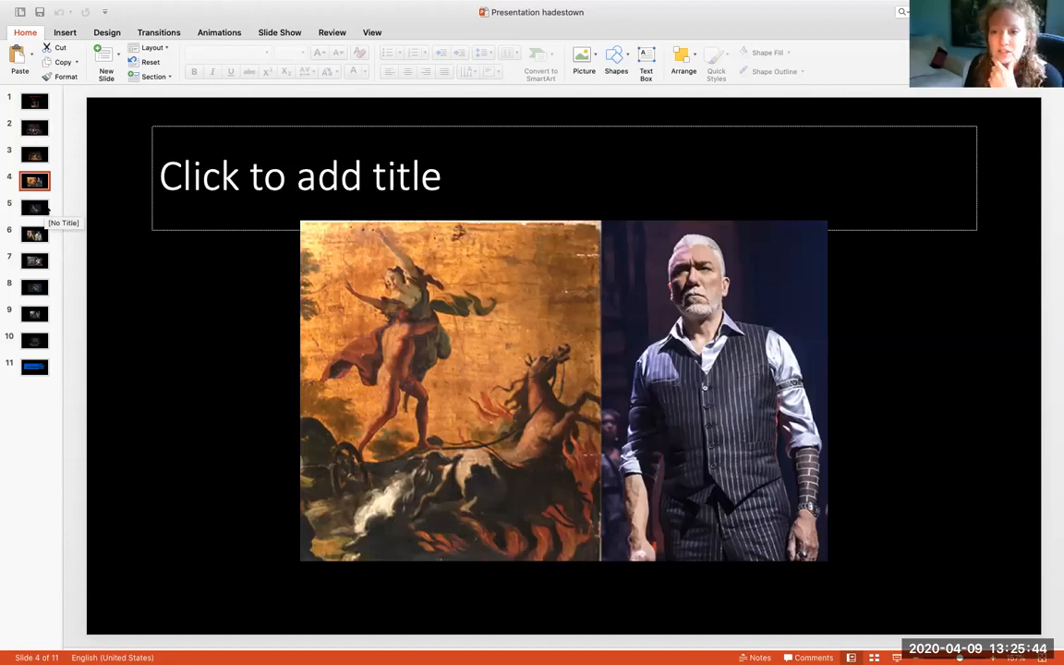
# Step: Show slide 5, the vested actor on stage with the guitarist behind him
pyautogui.click(33, 207)
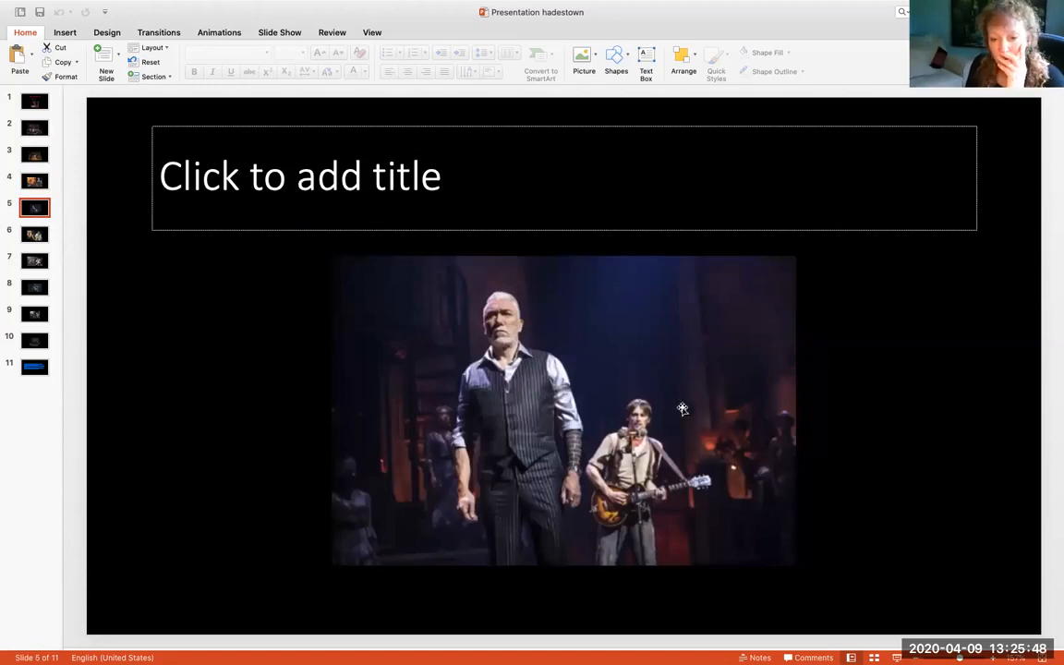
pyautogui.moveTo(698, 381)
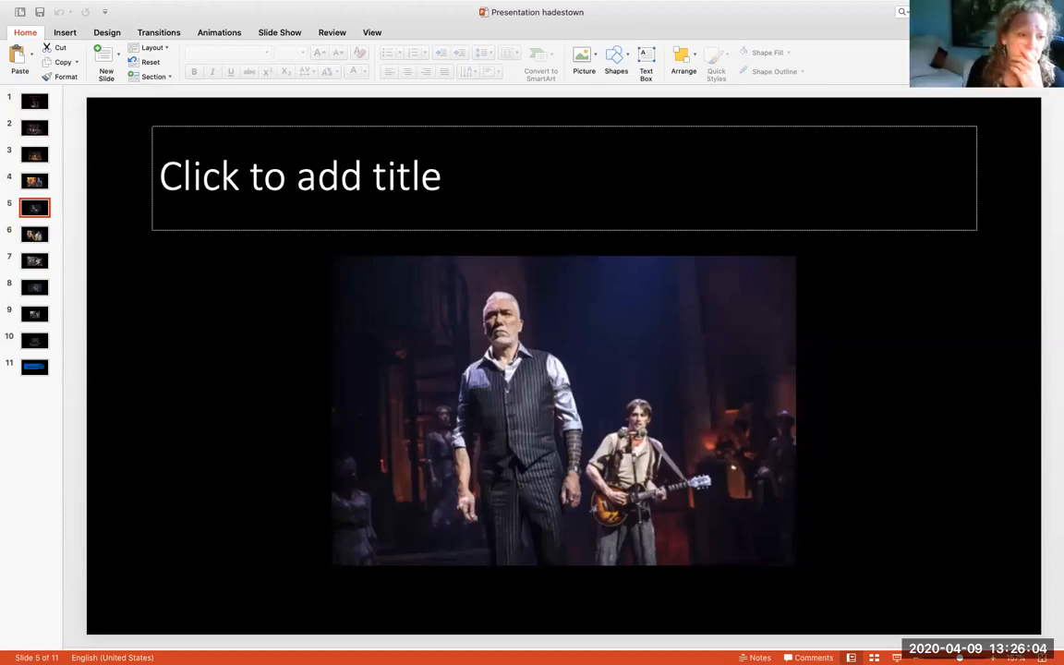
# Step: Show slide 6, the classical painting beside the laughing performer in fur
pyautogui.click(33, 233)
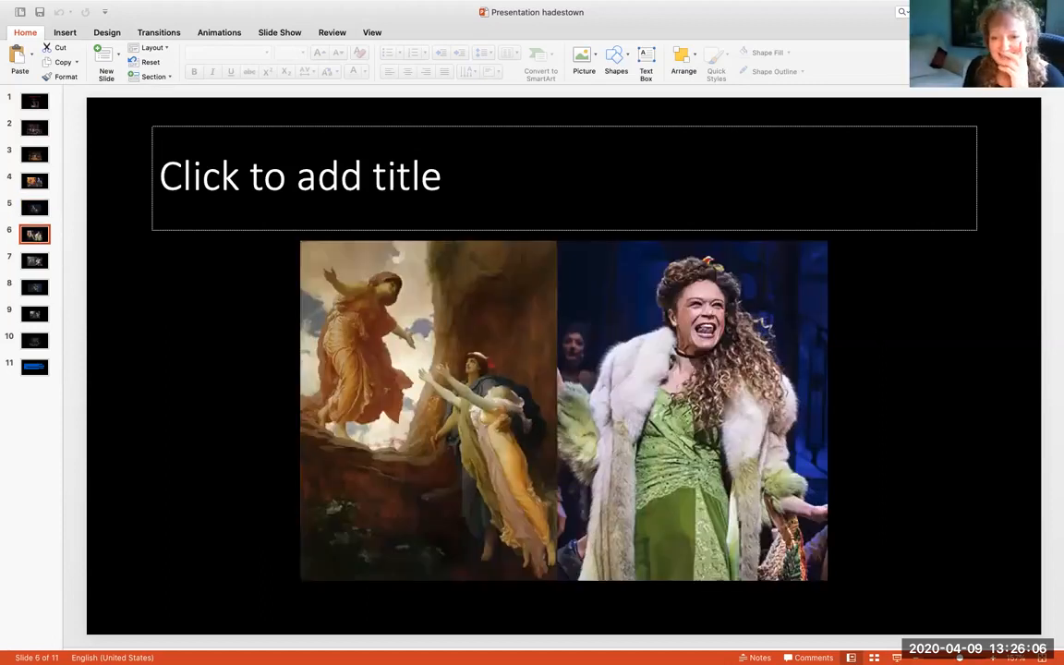
pyautogui.moveTo(706, 427)
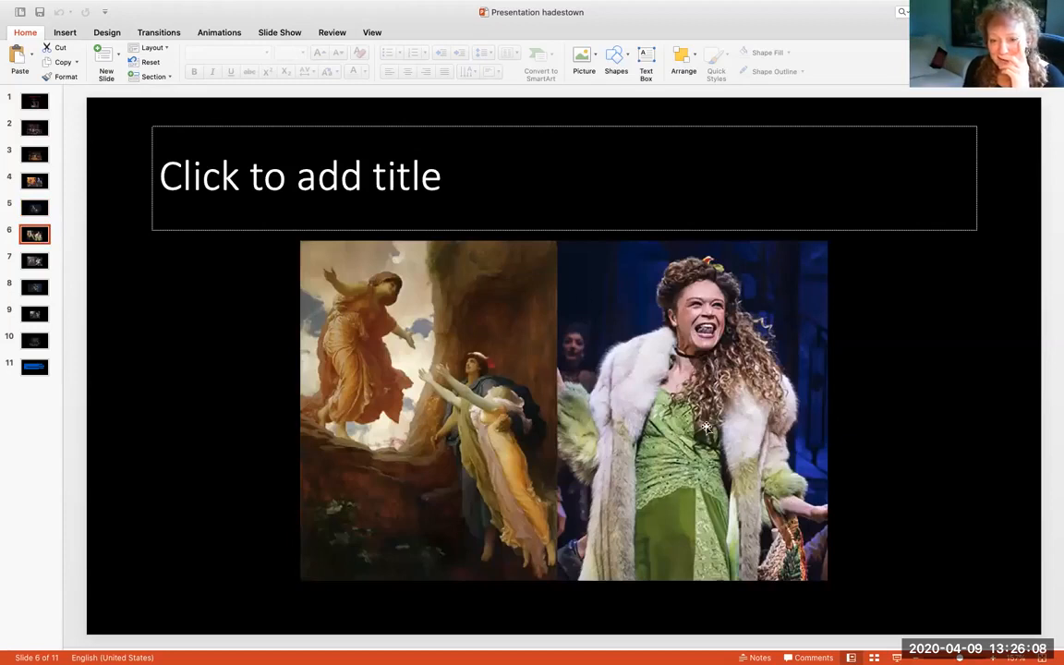
pyautogui.moveTo(517, 372)
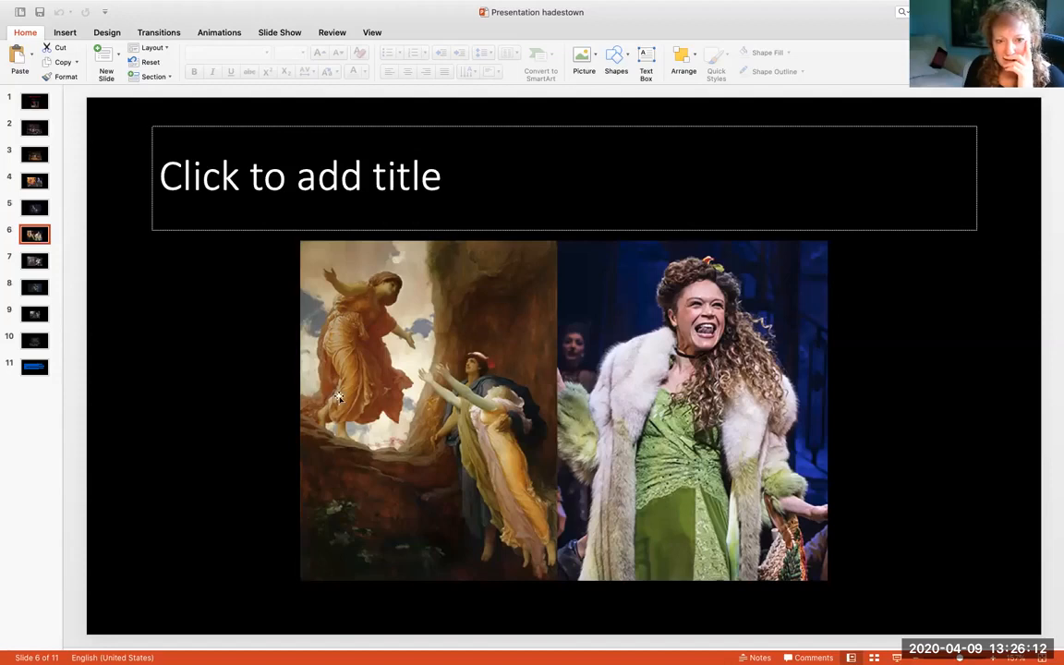
pyautogui.moveTo(502, 406)
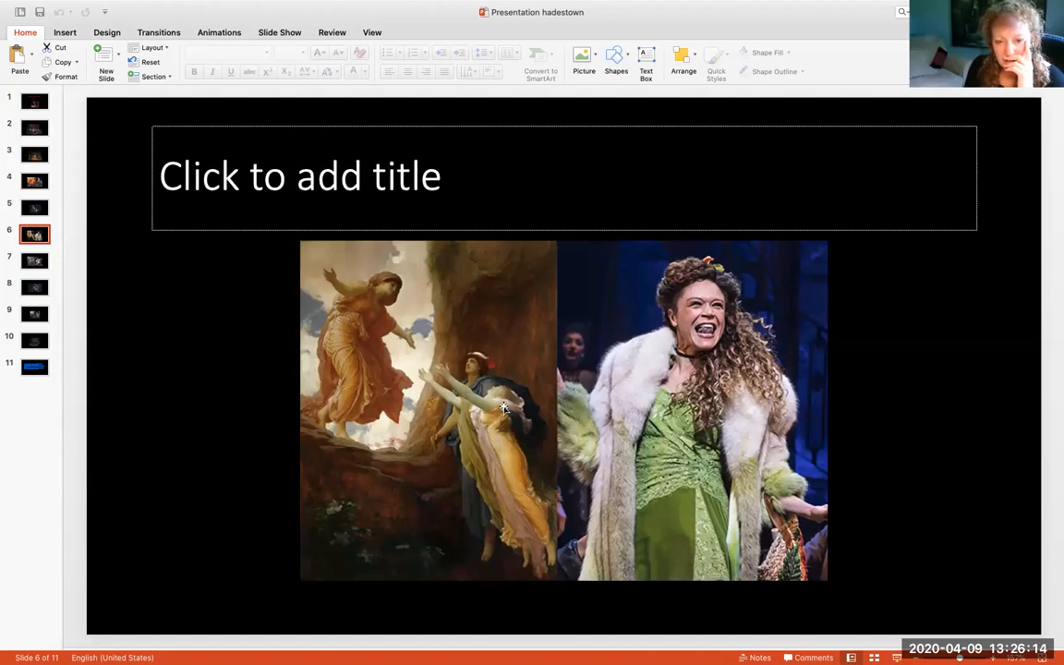
pyautogui.moveTo(377, 307)
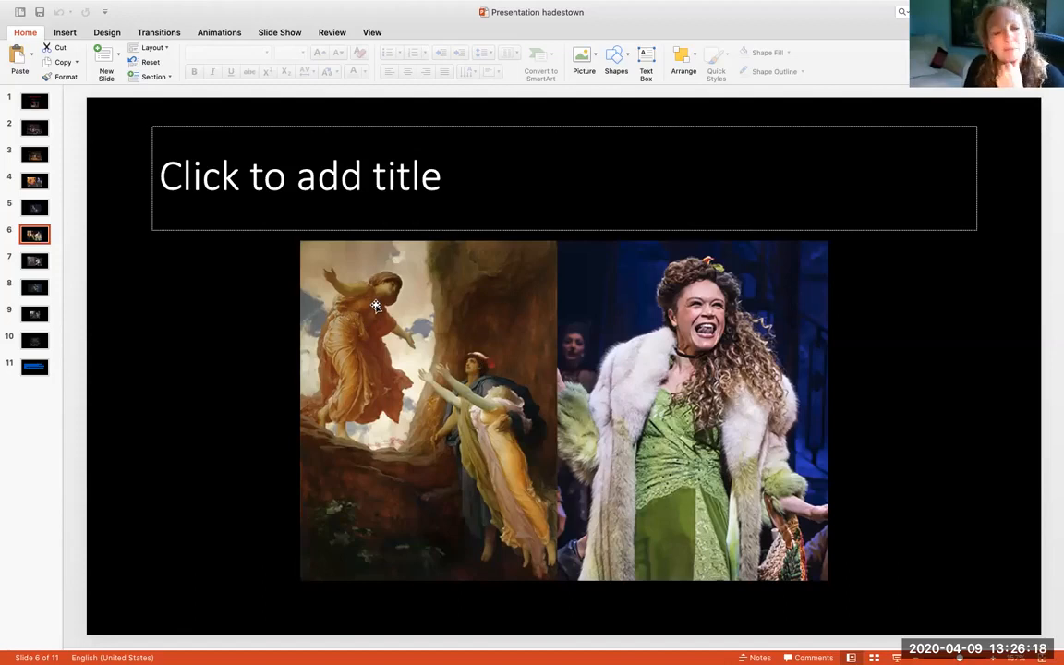
pyautogui.moveTo(37, 268)
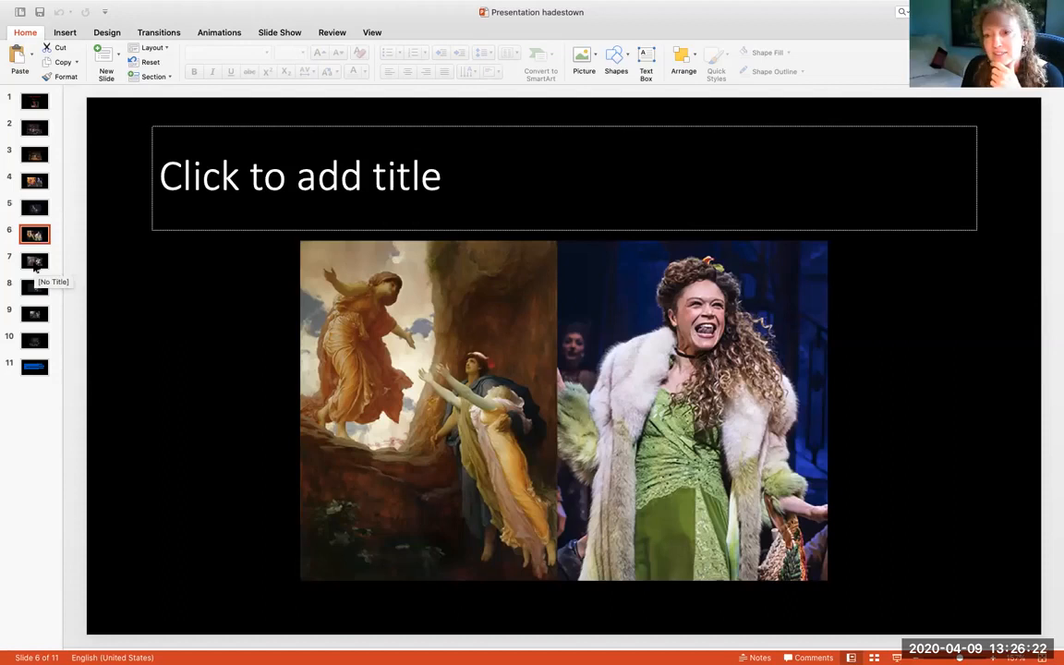
# Step: Show slide 7, the red-cloaked figure painting beside the aproned performer
pyautogui.click(33, 261)
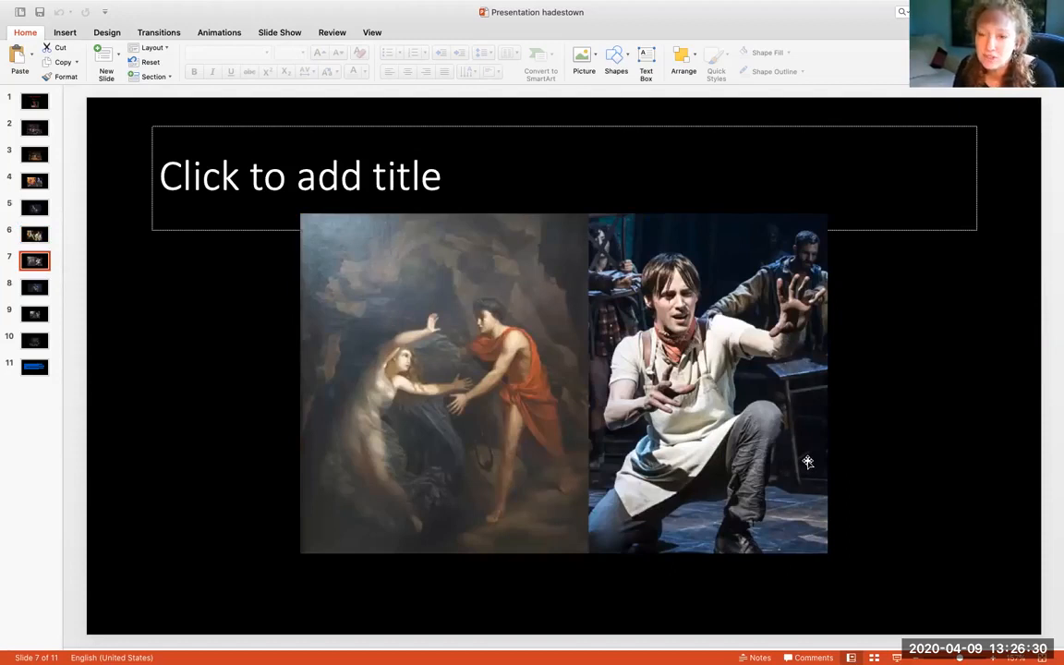
pyautogui.moveTo(546, 354)
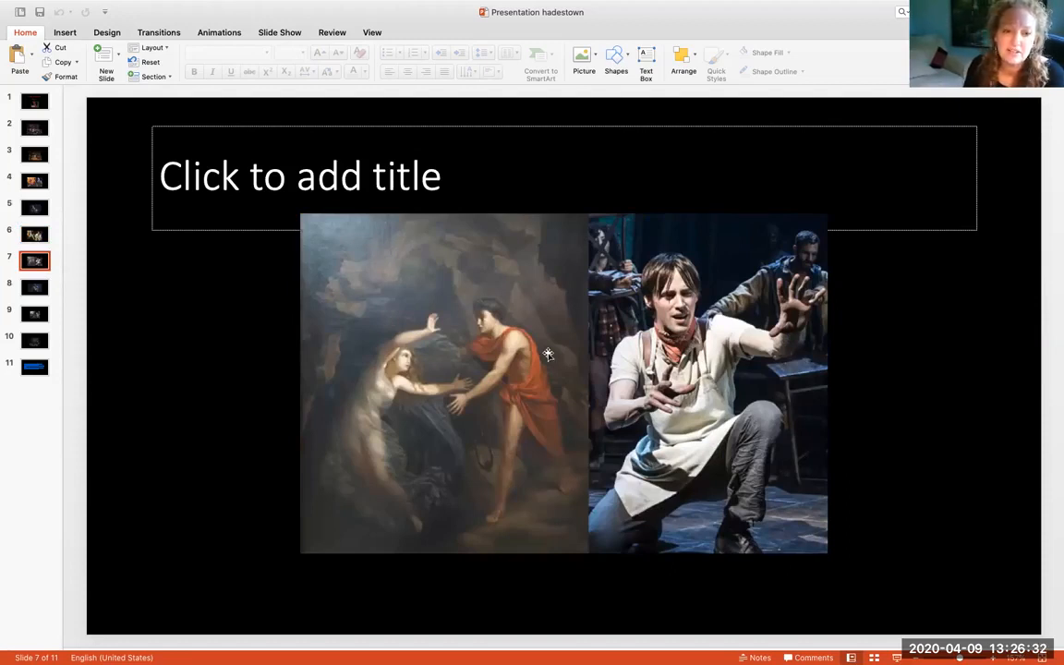
pyautogui.moveTo(295, 451)
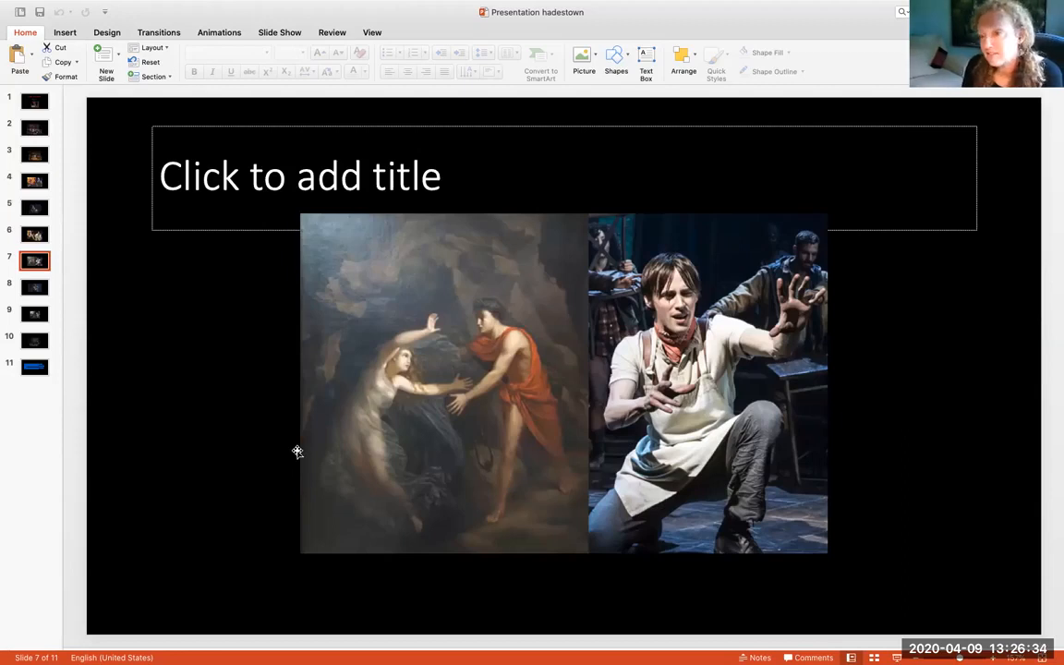
pyautogui.moveTo(54, 314)
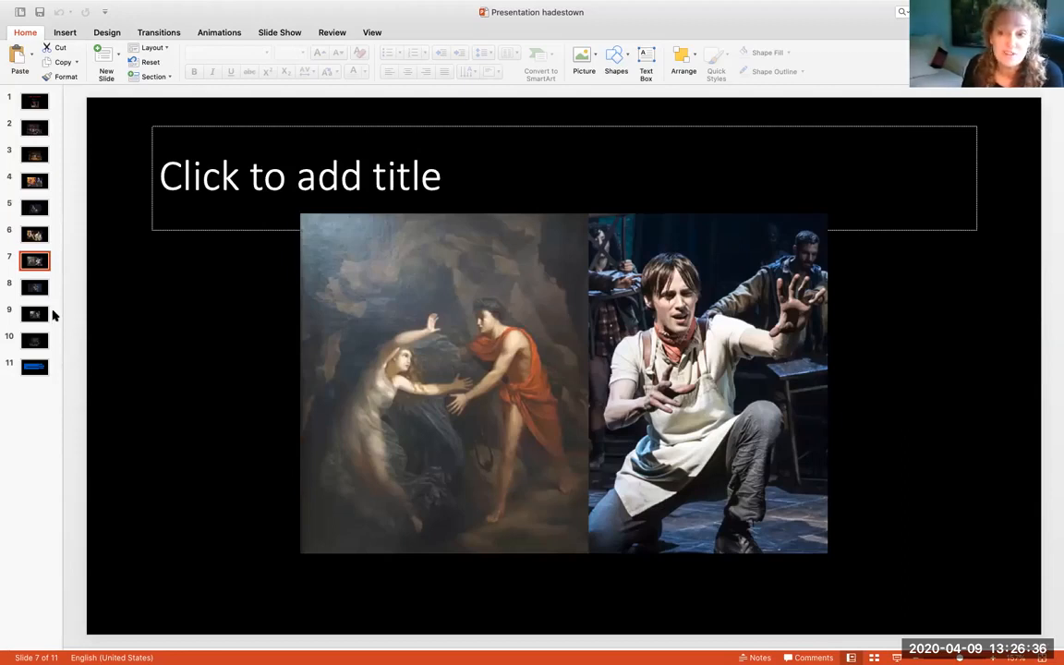
# Step: Show slide 8, the embracing couple with the man holding a guitar
pyautogui.click(33, 286)
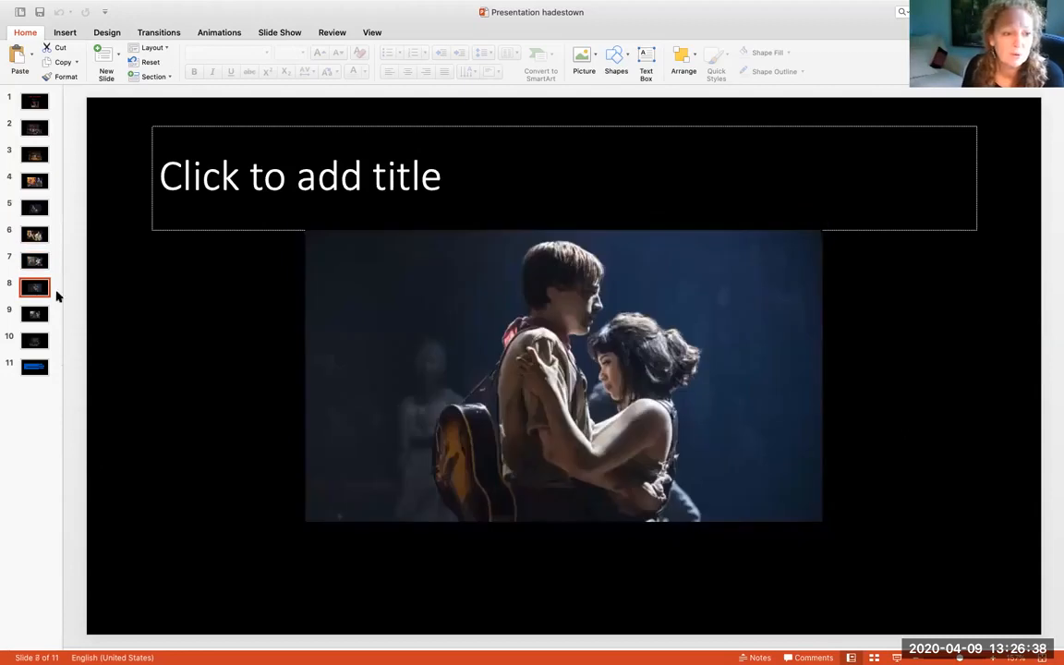
pyautogui.moveTo(908, 397)
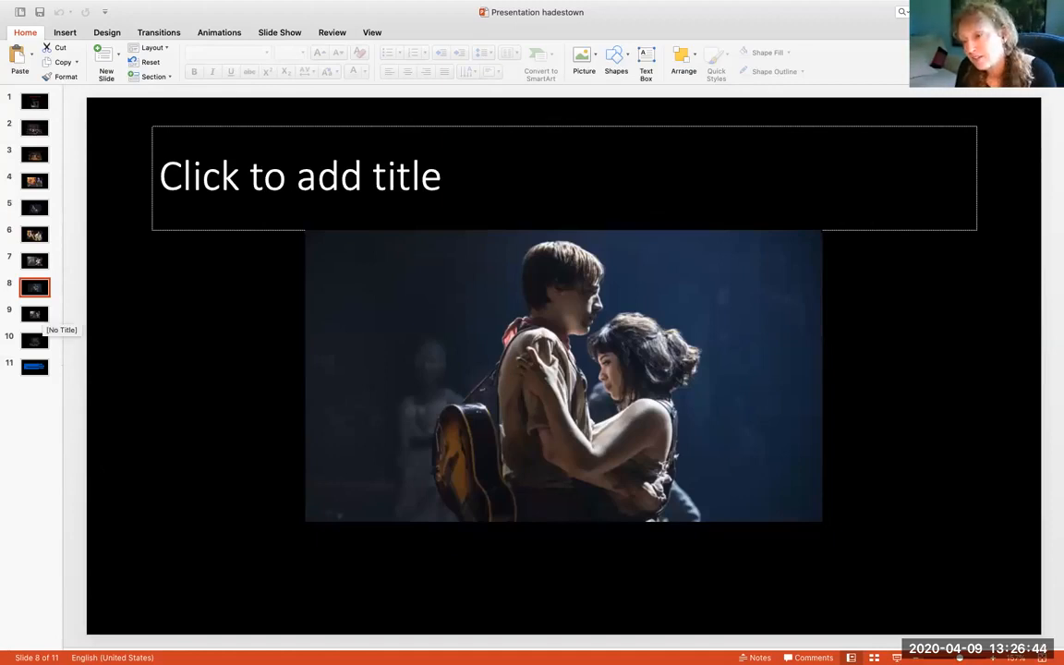
# Step: Show slide 9, the seated-woman painting beside the performer holding a cup
pyautogui.click(33, 314)
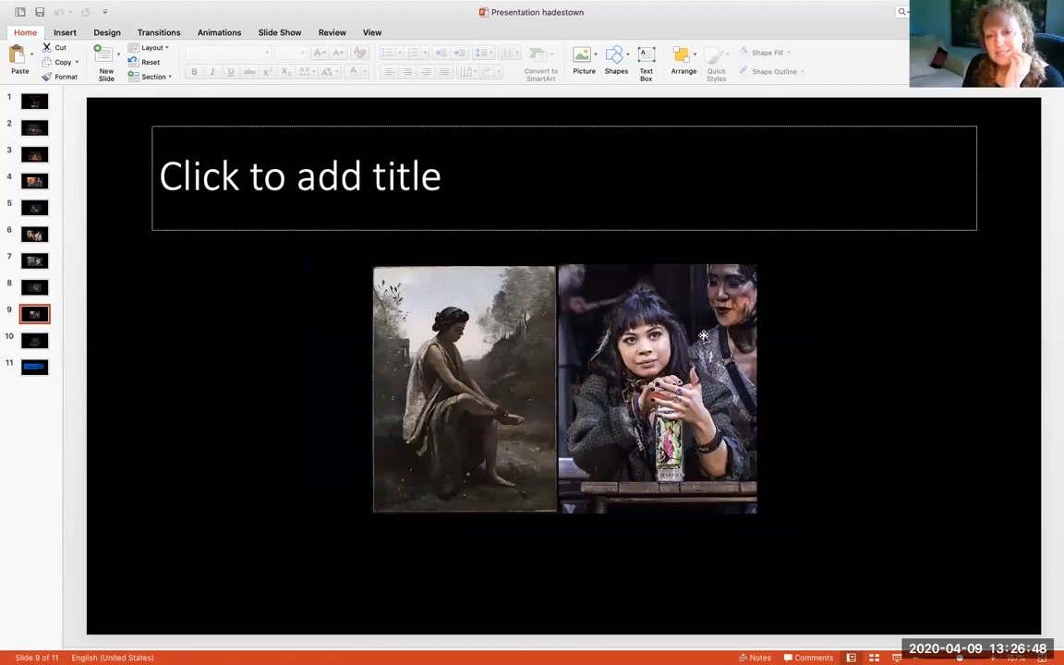
pyautogui.moveTo(605, 346)
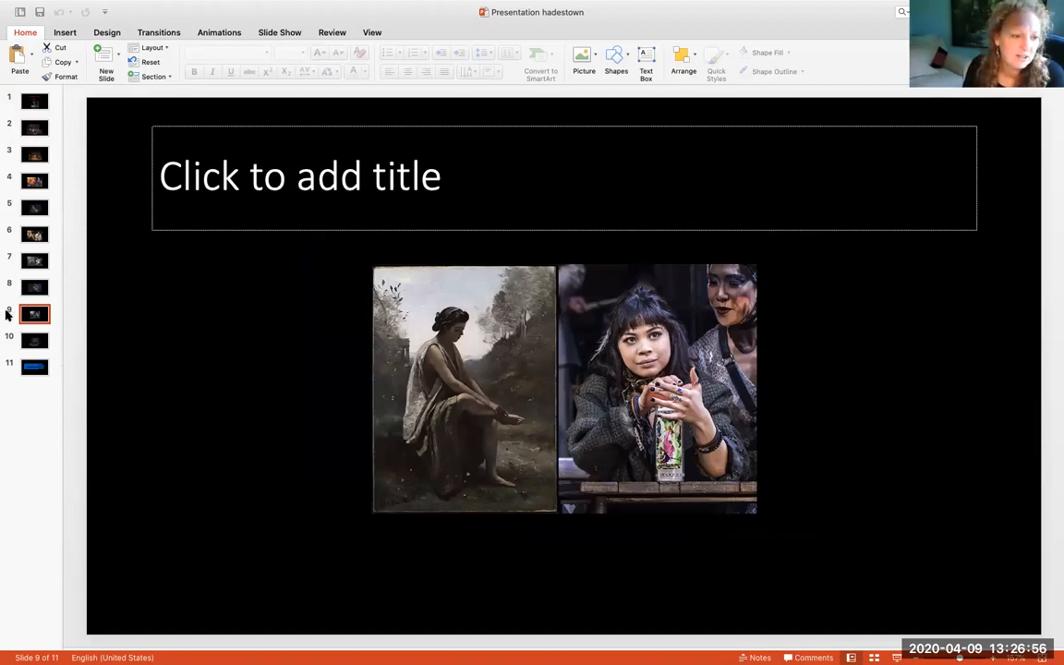
# Step: Return to slide 2, the ensemble stage scene with the black umbrella
pyautogui.click(33, 128)
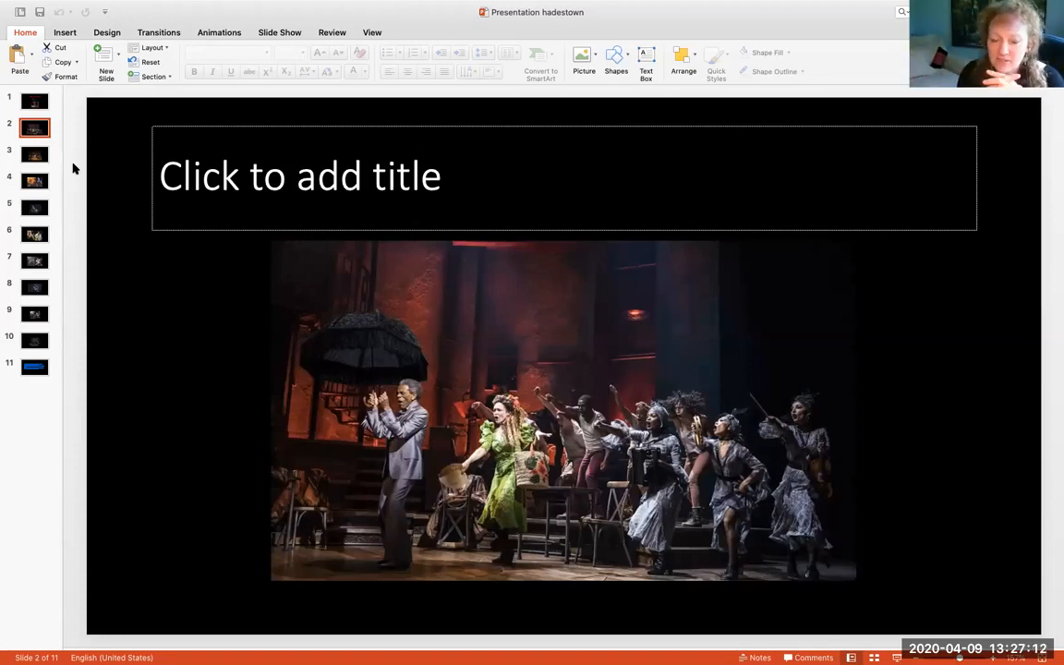
pyautogui.moveTo(38, 236)
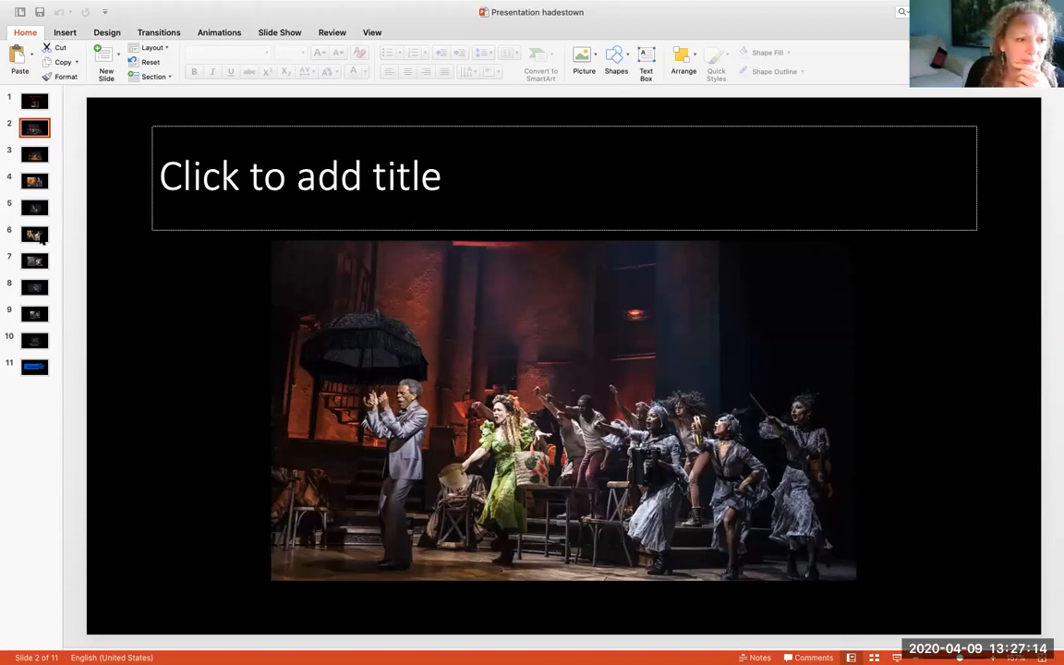
# Step: Return to slide 7, the red-cloaked man painting beside the aproned actor's photo
pyautogui.click(33, 261)
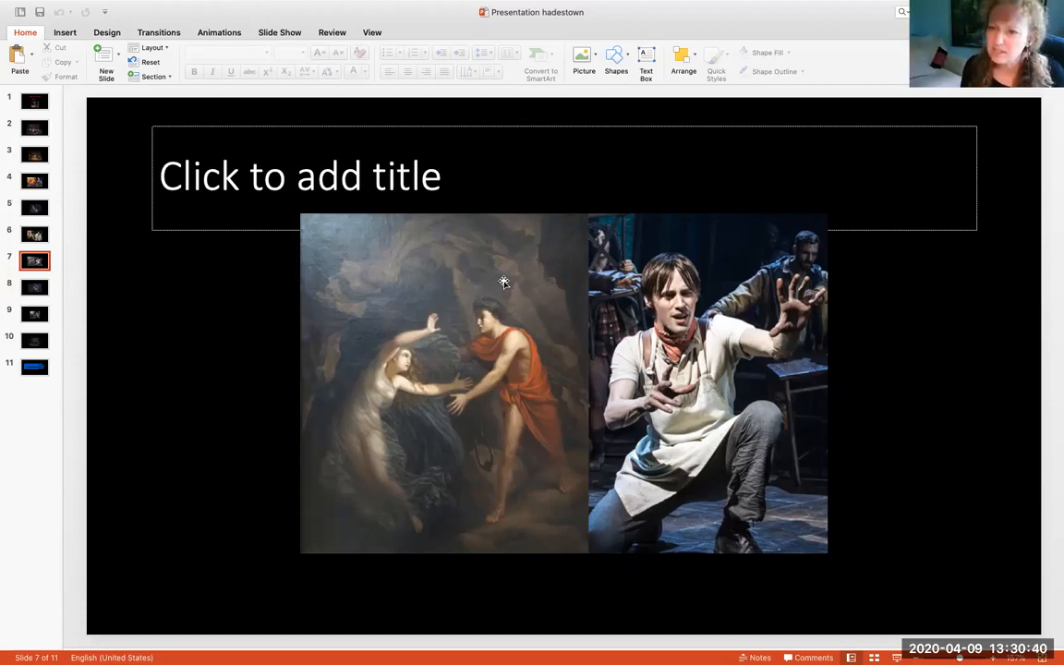
pyautogui.moveTo(472, 469)
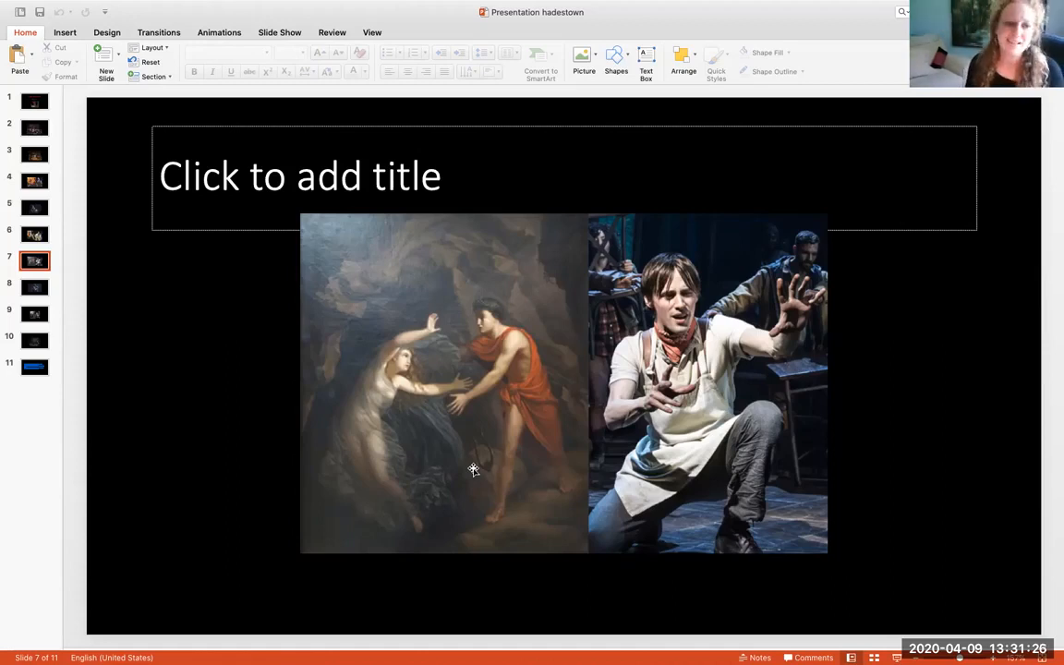
pyautogui.moveTo(473, 469)
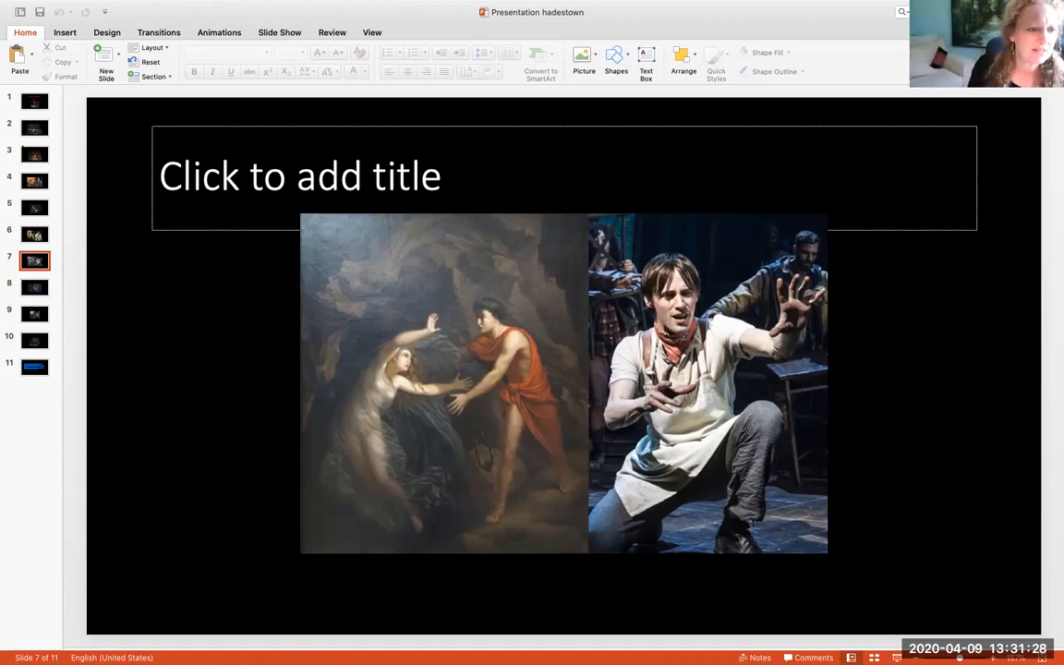
# Step: Show slide 5, the pinstripe-vested performer with the guitarist behind him
pyautogui.click(34, 155)
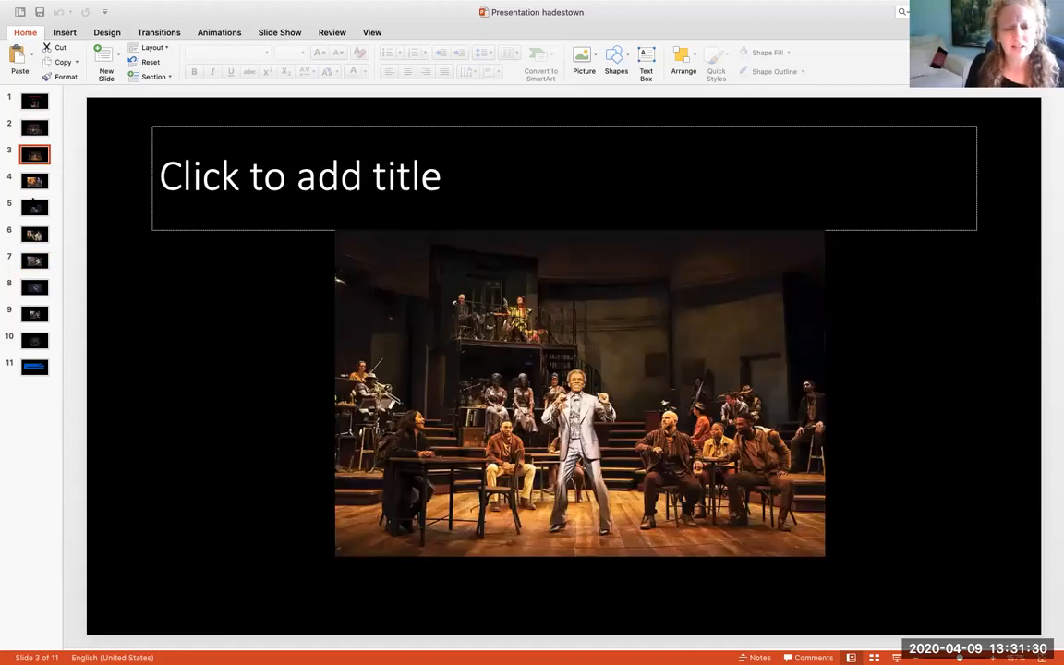
pyautogui.click(34, 207)
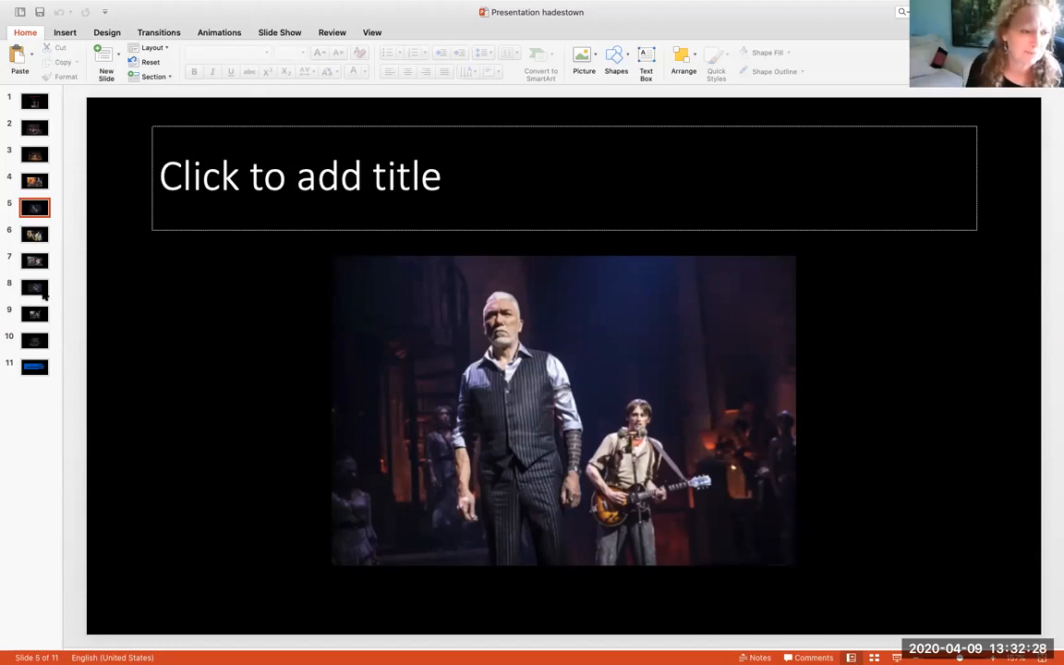
# Step: Show slide 10, the wide stage photo of the cast kneeling under blue lights
pyautogui.click(34, 314)
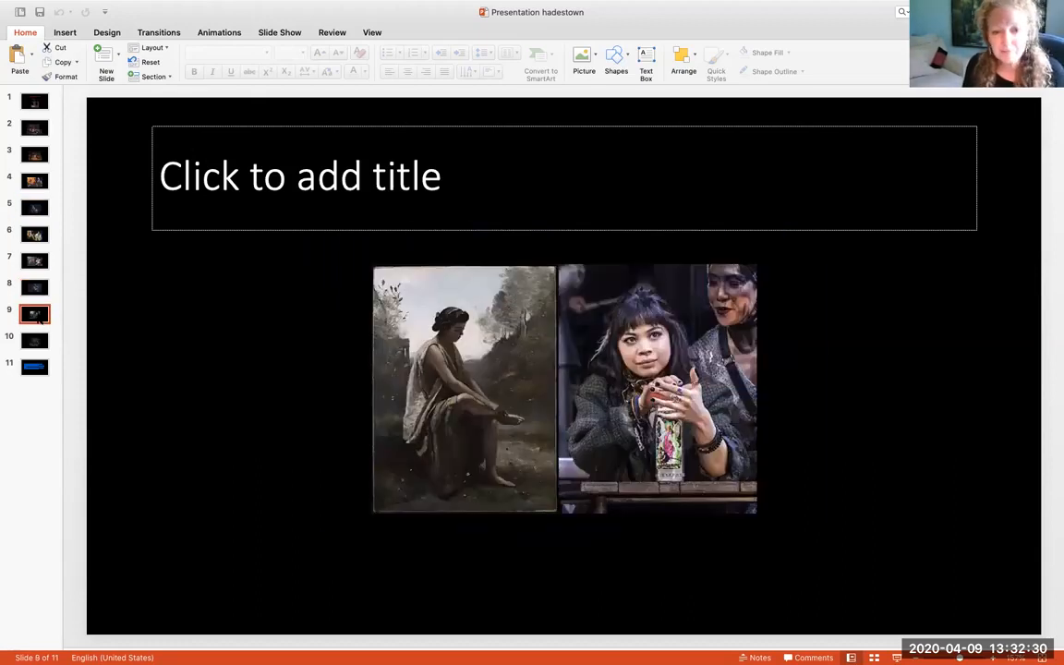
pyautogui.click(33, 339)
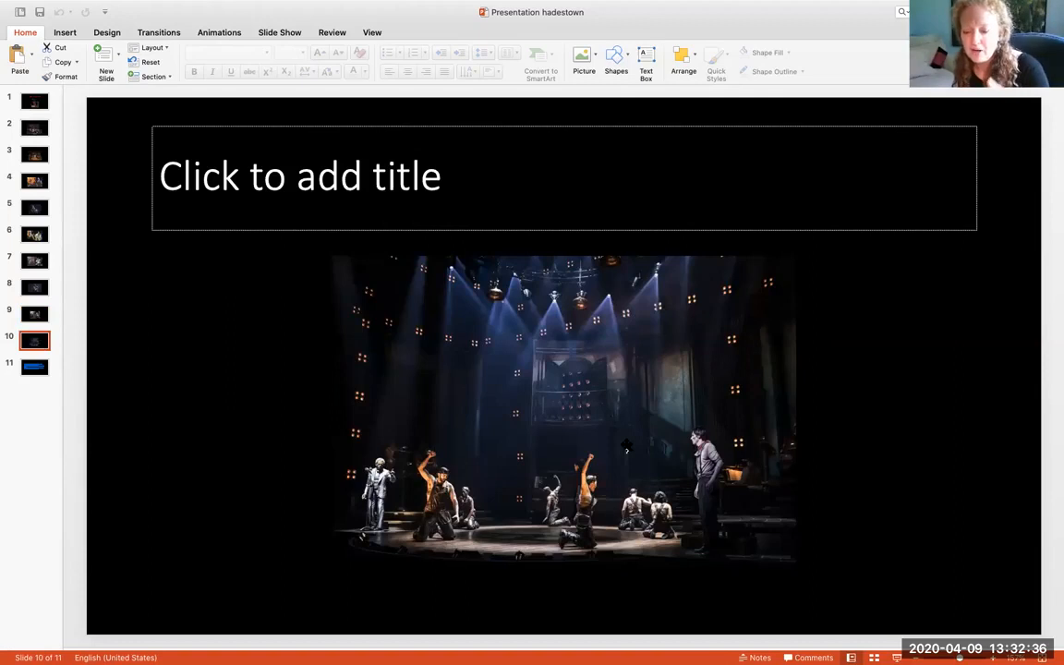
pyautogui.moveTo(707, 399)
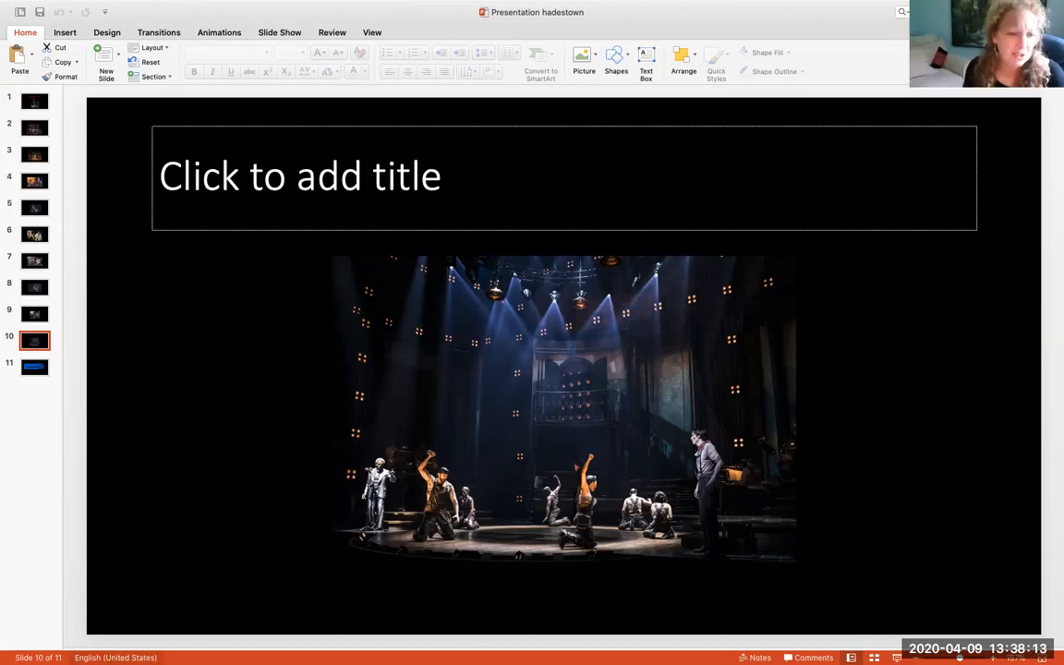
# Step: Show slide 11, the three Hadestown article links from pri.org, Vogue and TheaterMania
pyautogui.click(33, 365)
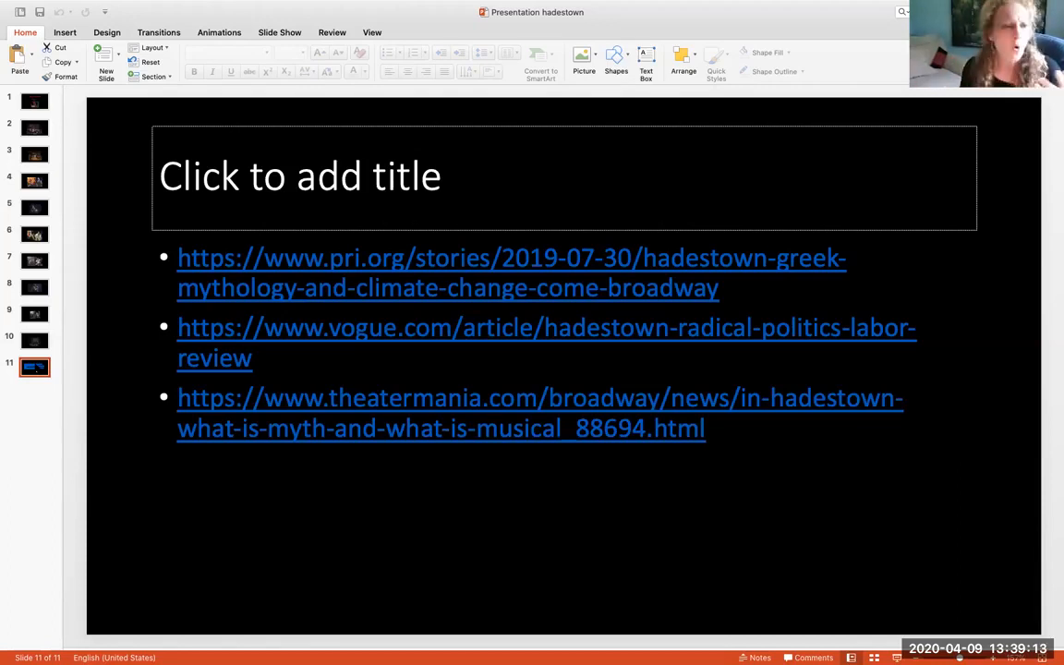
# Step: Step through slide 4 (chariot painting) and slide 6 (fur-coated performer) back to slide 7
pyautogui.click(33, 181)
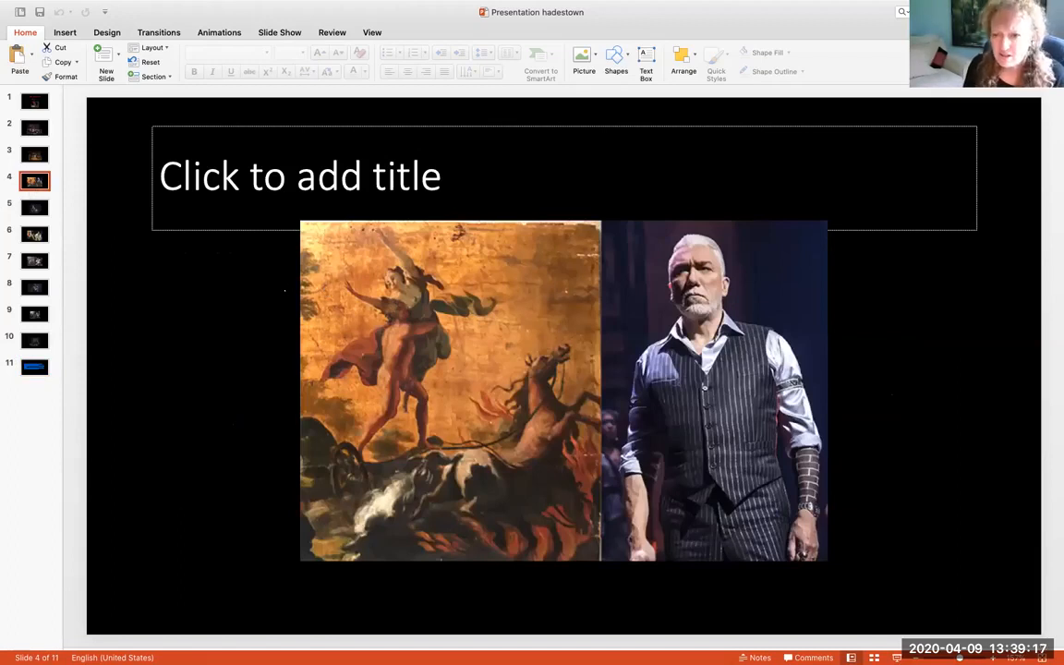
pyautogui.click(33, 233)
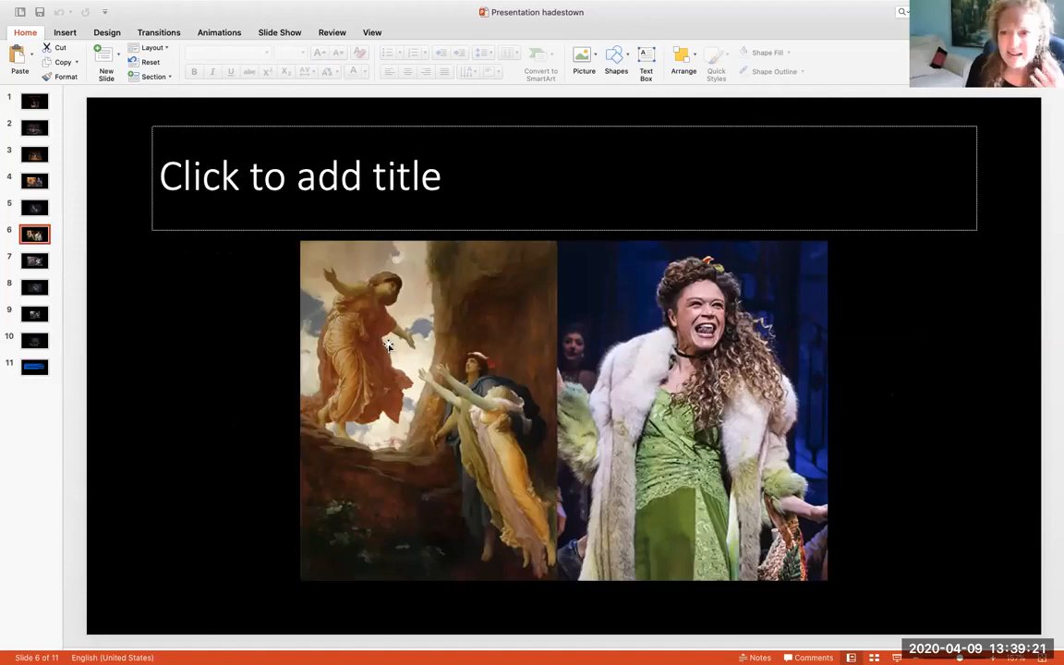
pyautogui.moveTo(344, 256)
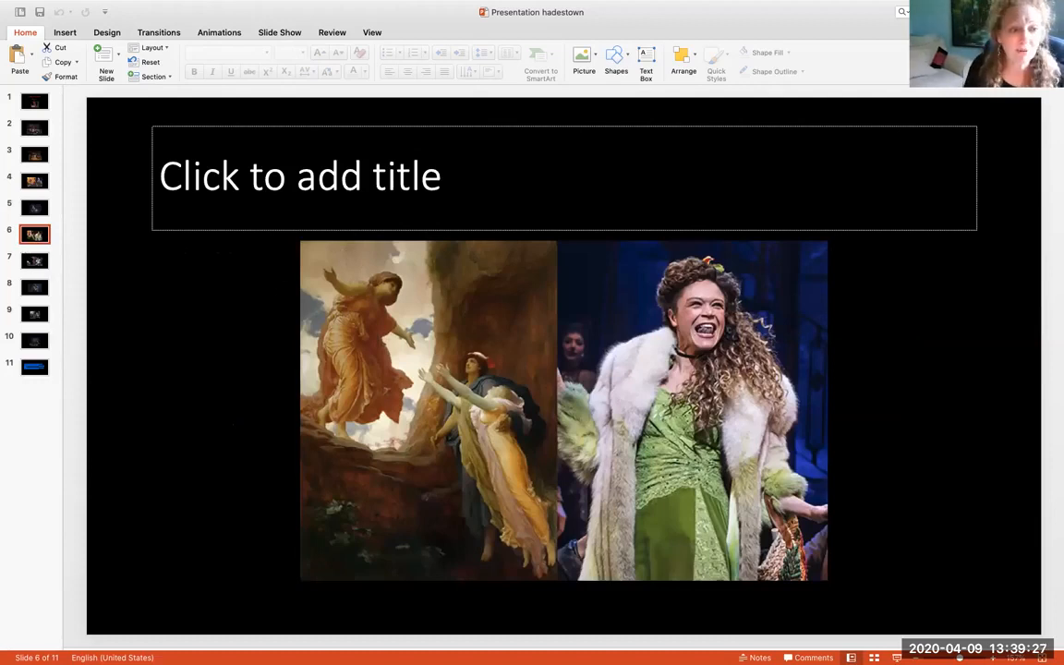
pyautogui.click(33, 260)
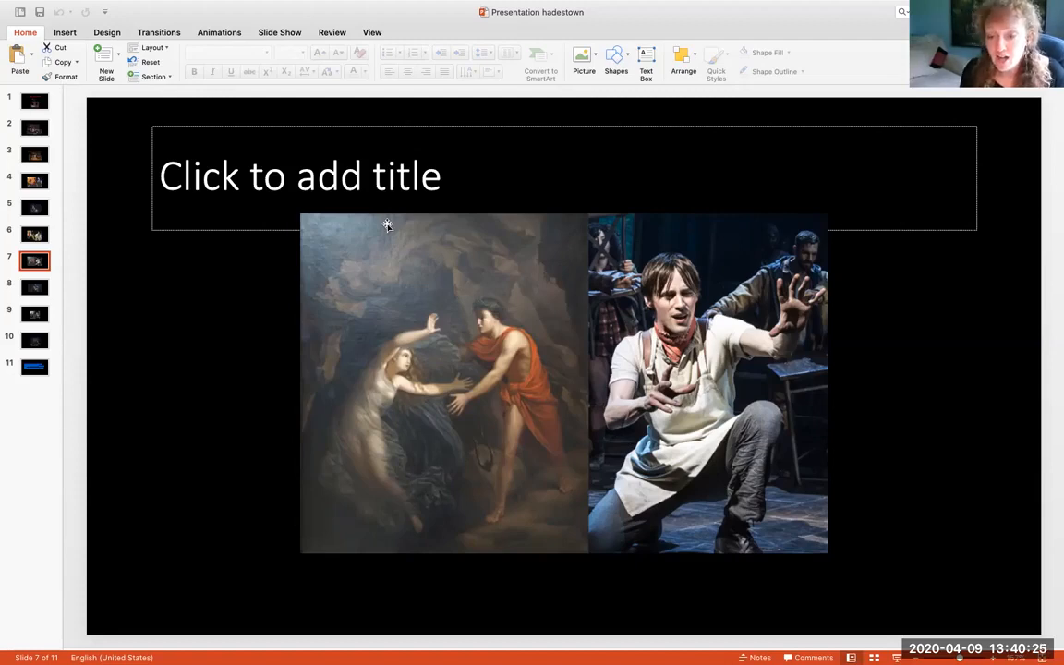
pyautogui.moveTo(596, 14)
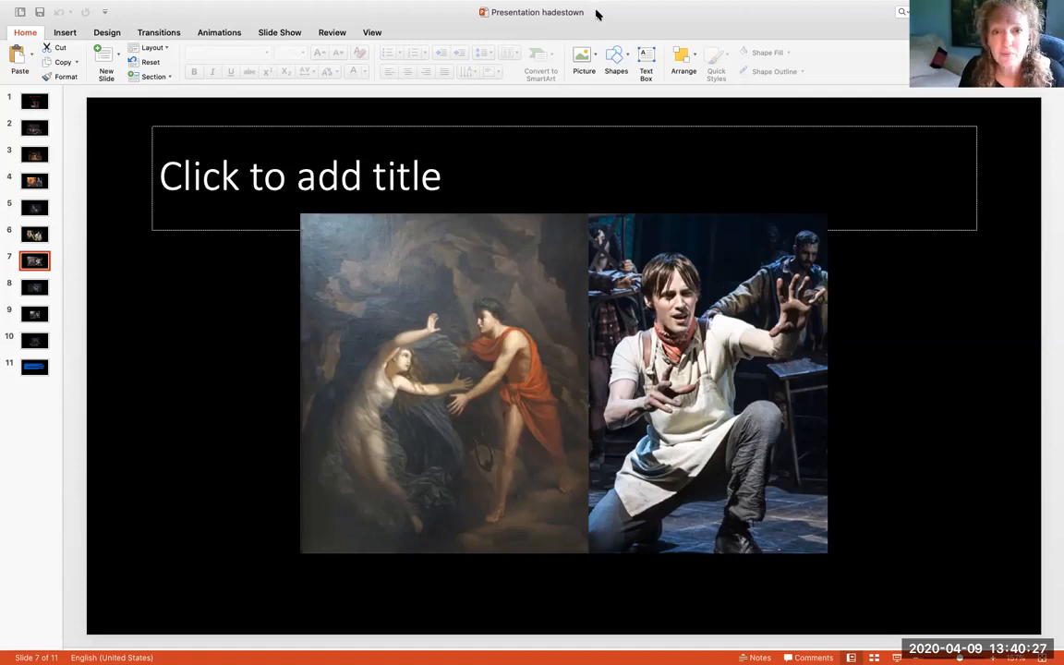